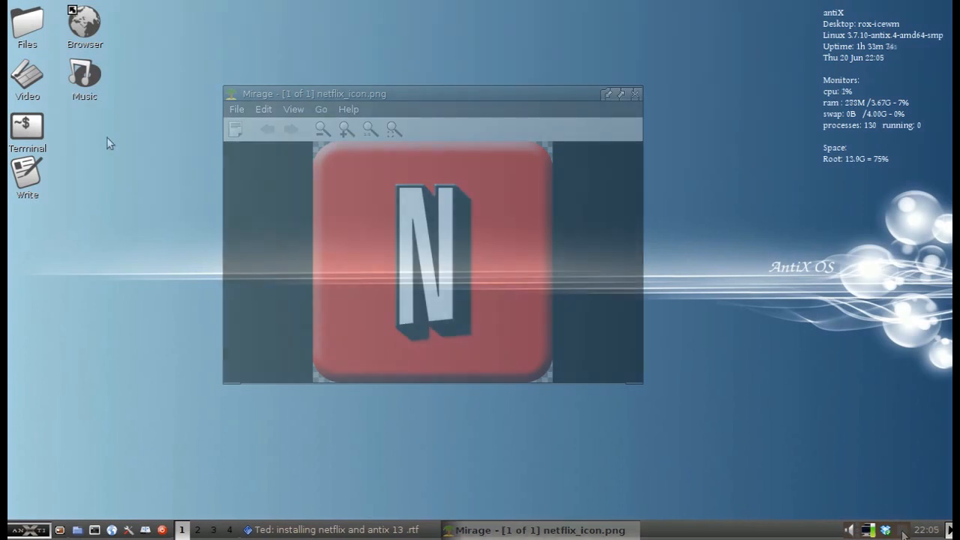
# Step: Close the Mirage viewer showing netflix_icon.png
pyautogui.click(637, 93)
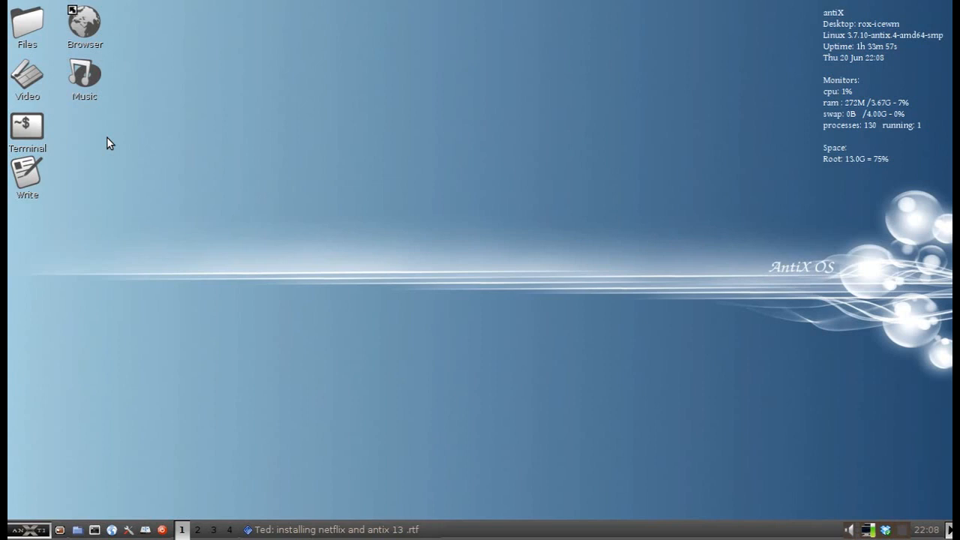
pyautogui.moveTo(258, 417)
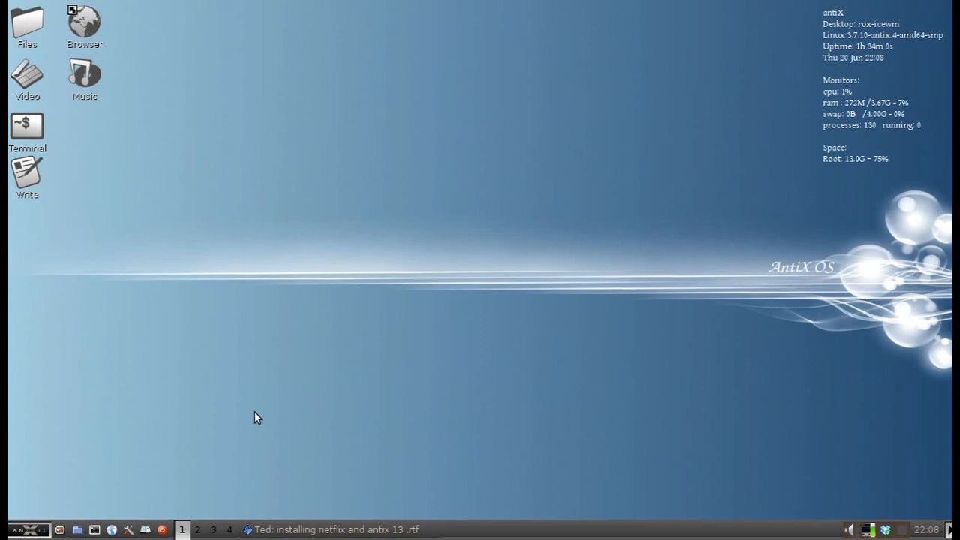
pyautogui.moveTo(399, 532)
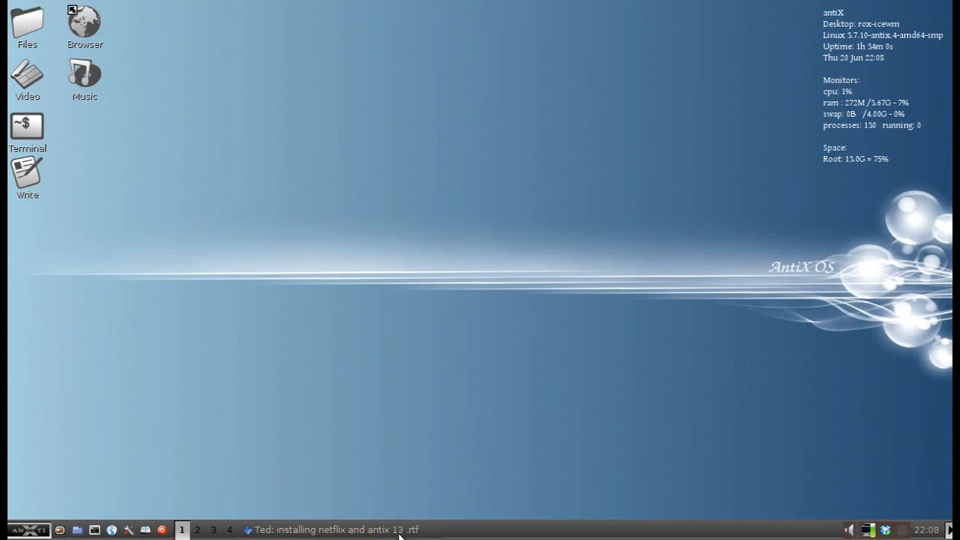
pyautogui.moveTo(330, 529)
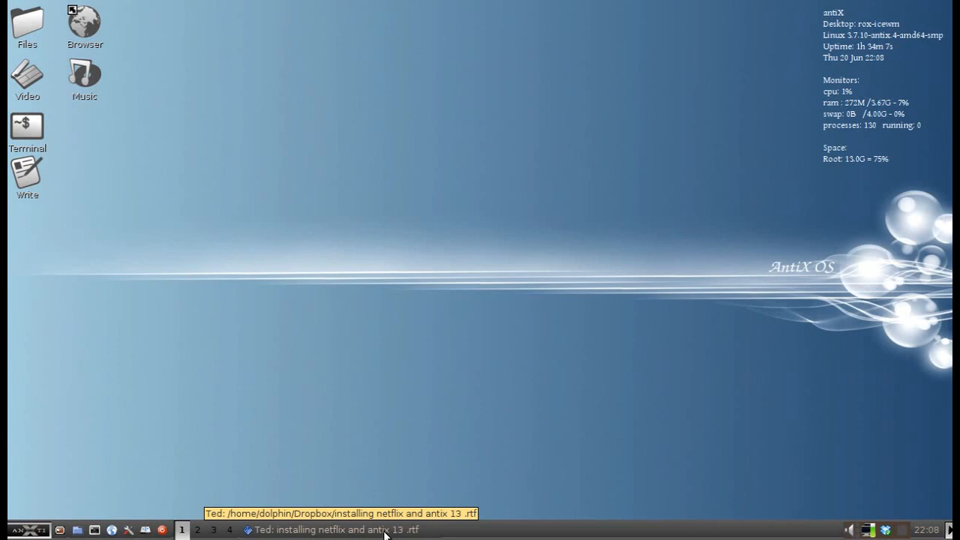
# Step: Open a terminal beside the Netflix notes, become root with su, and run apt-get update
pyautogui.click(341, 529)
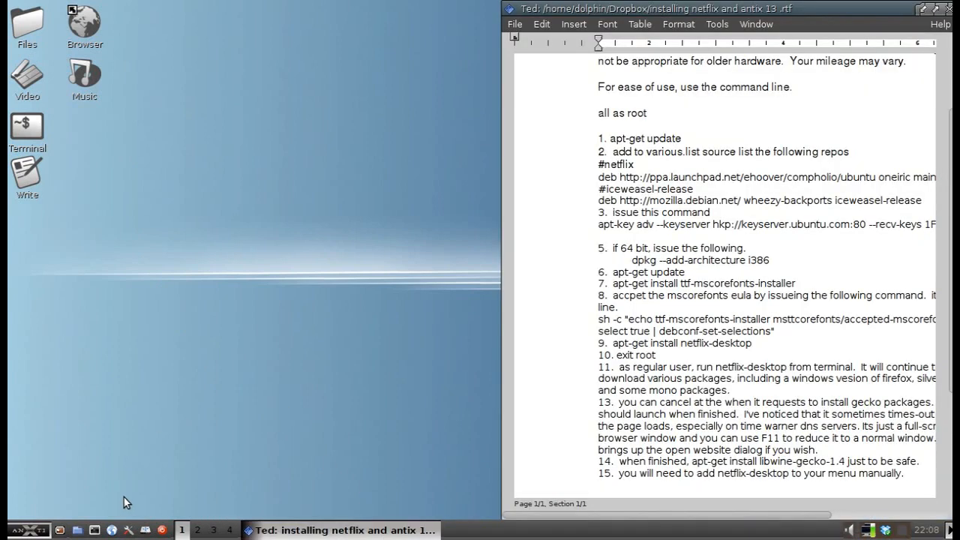
pyautogui.doubleClick(27, 126)
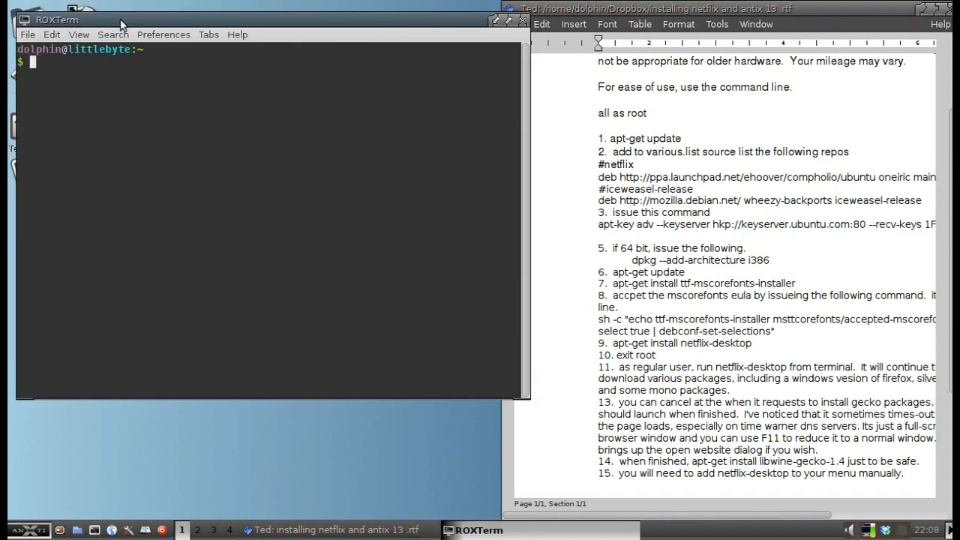
pyautogui.write('su')
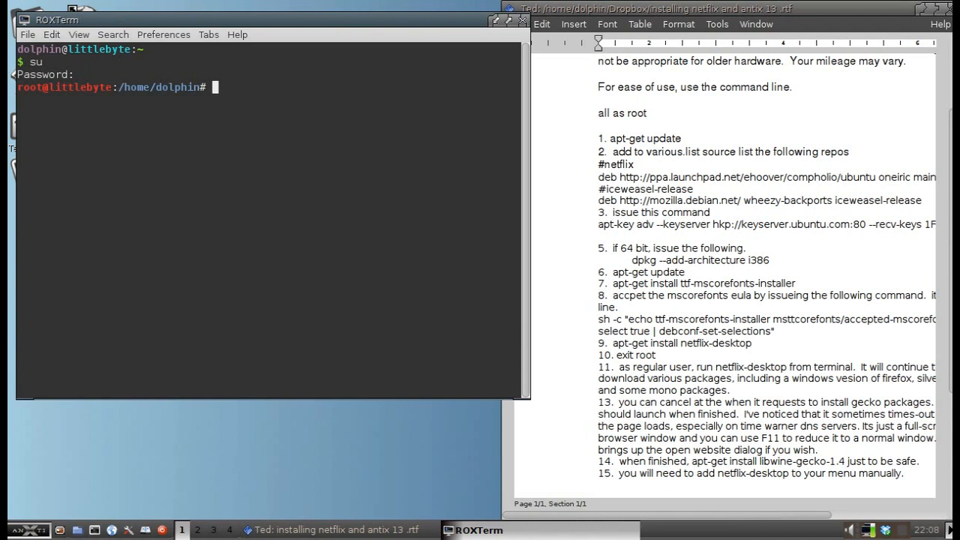
pyautogui.write('apt-get upd')
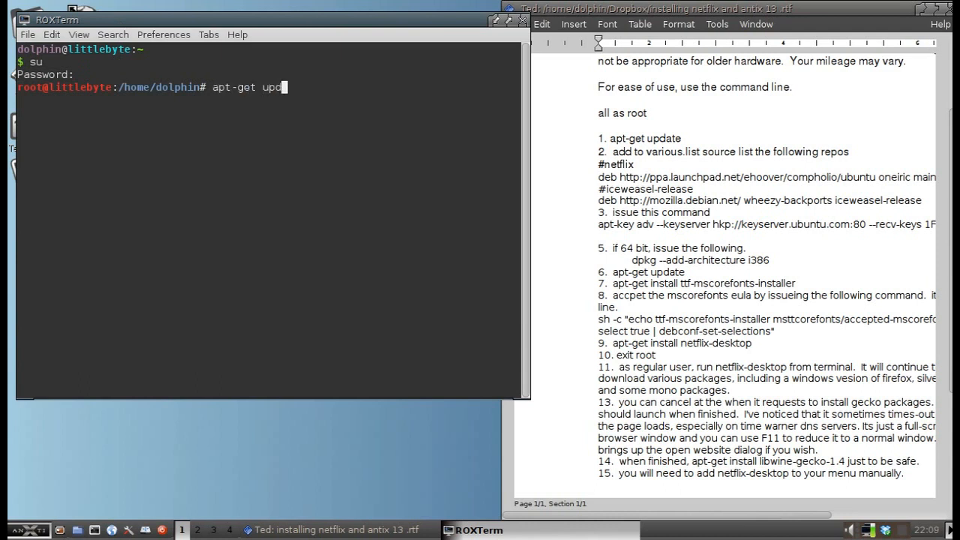
pyautogui.write('ate')
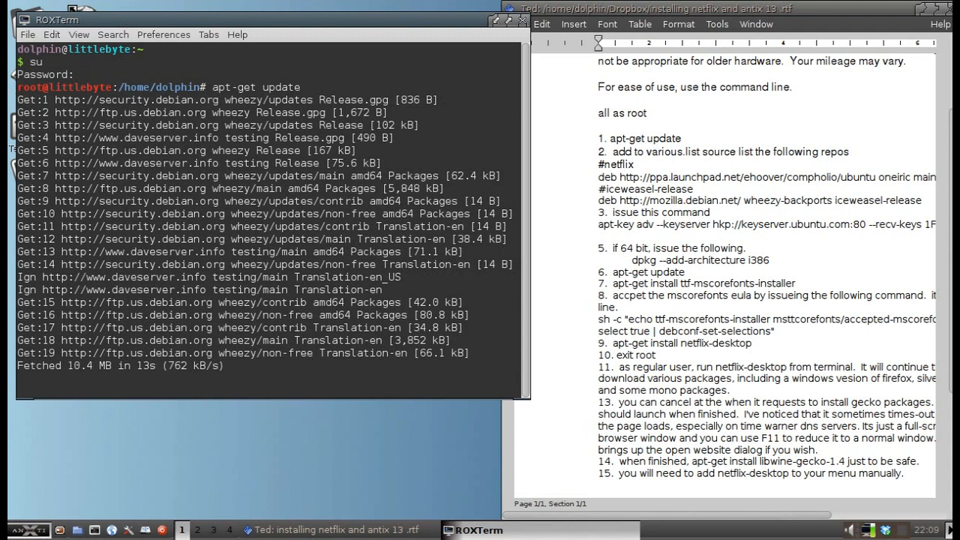
pyautogui.moveTo(603, 412)
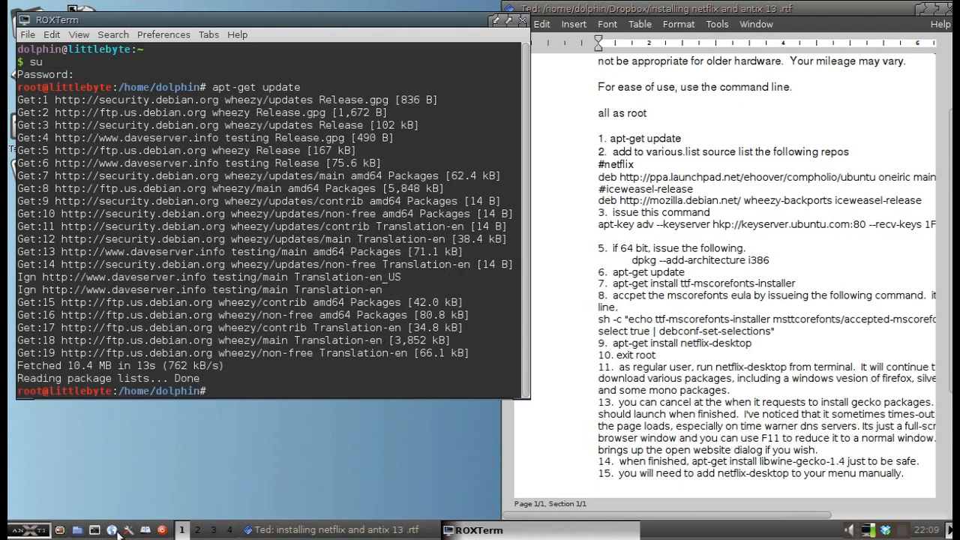
# Step: Open antiX Control Center, move it aside, and show the System section
pyautogui.click(127, 530)
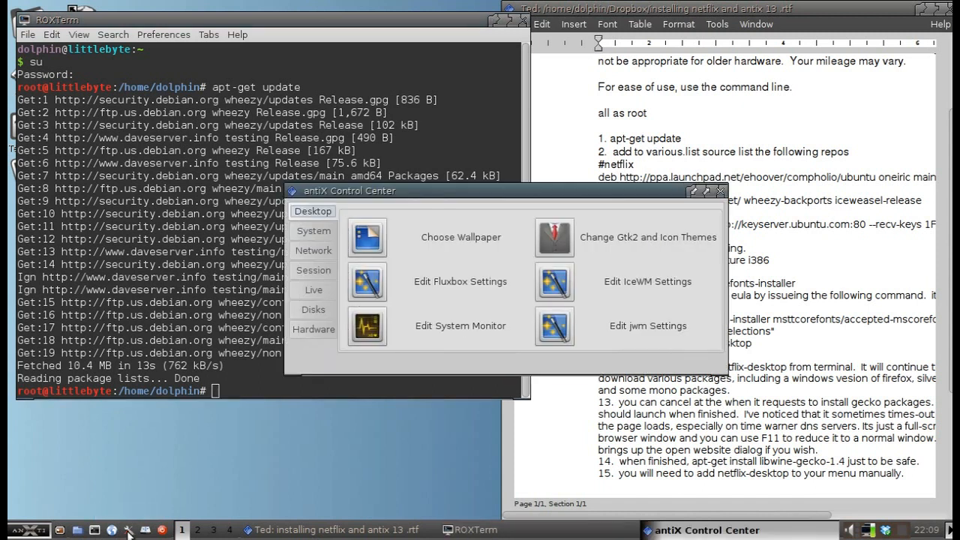
pyautogui.moveTo(498, 190); pyautogui.dragTo(461, 202)
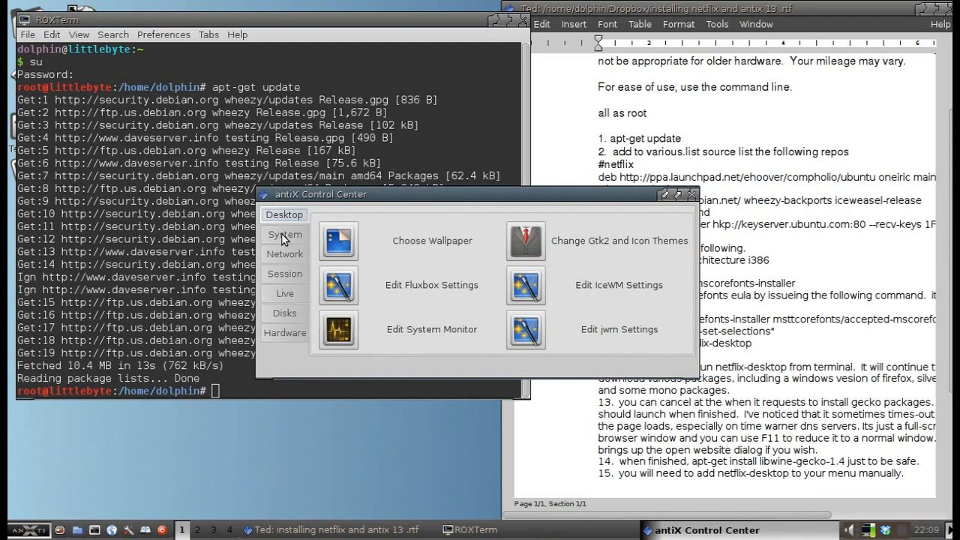
pyautogui.click(283, 234)
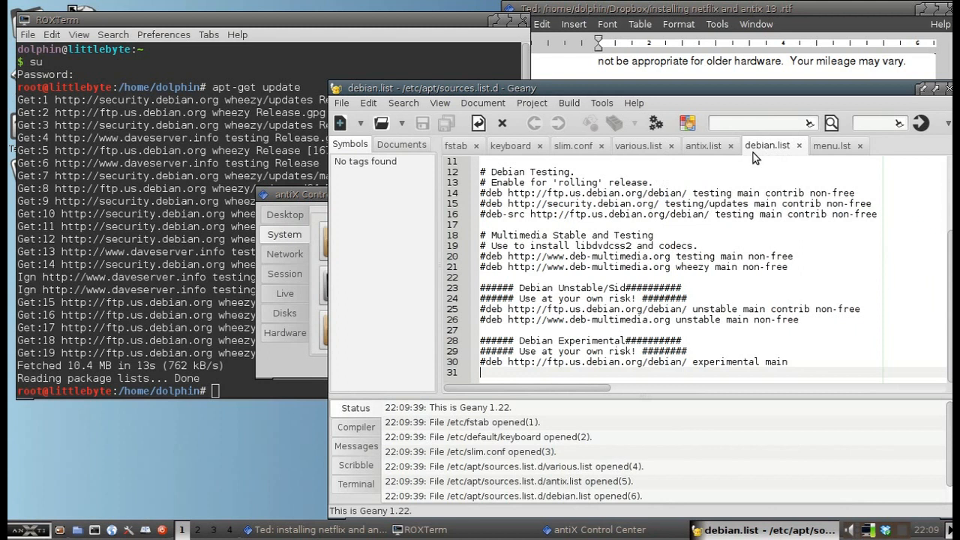
pyautogui.moveTo(755, 155)
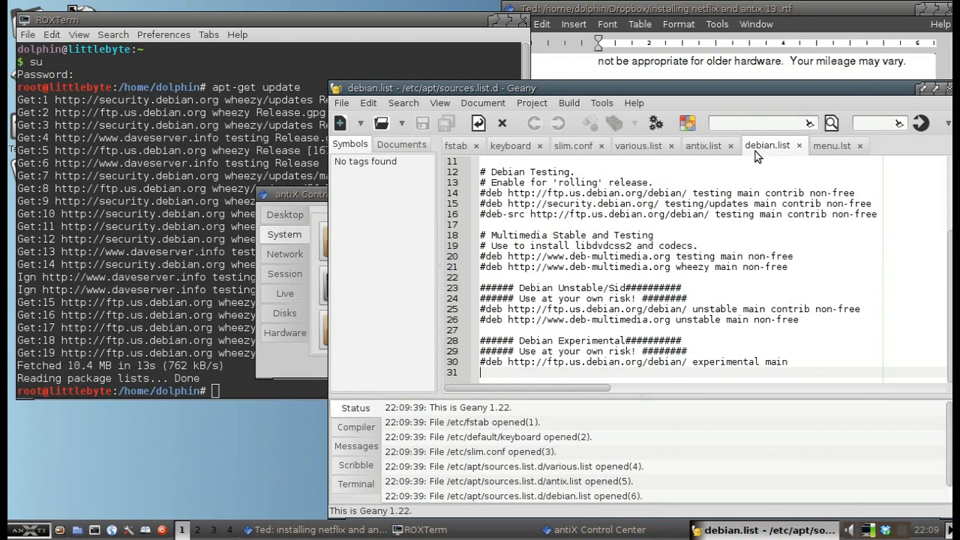
pyautogui.moveTo(768, 159)
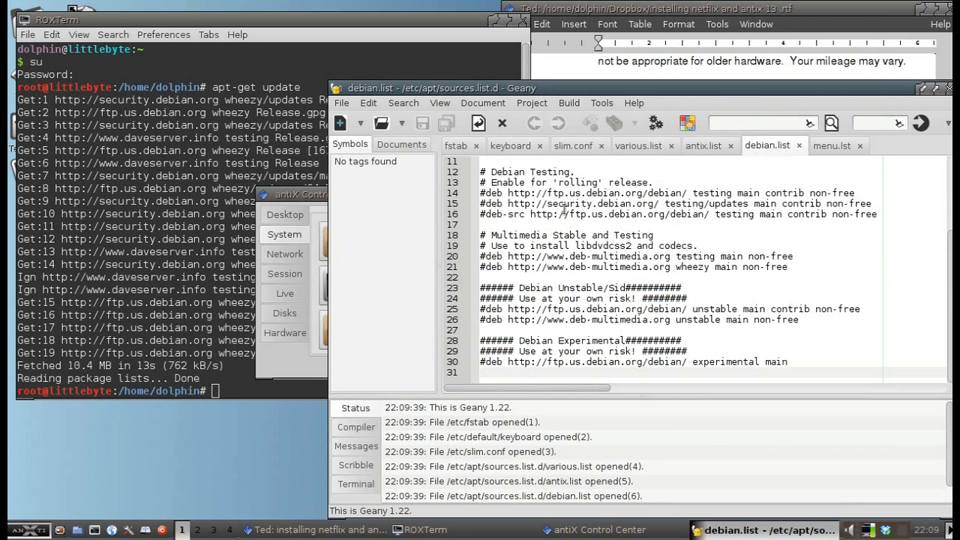
pyautogui.moveTo(757, 221)
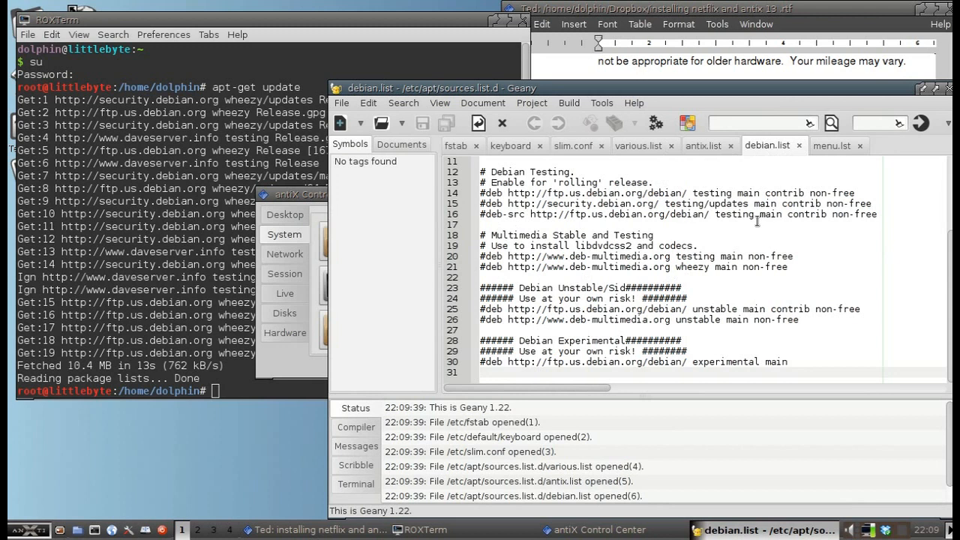
pyautogui.moveTo(758, 221)
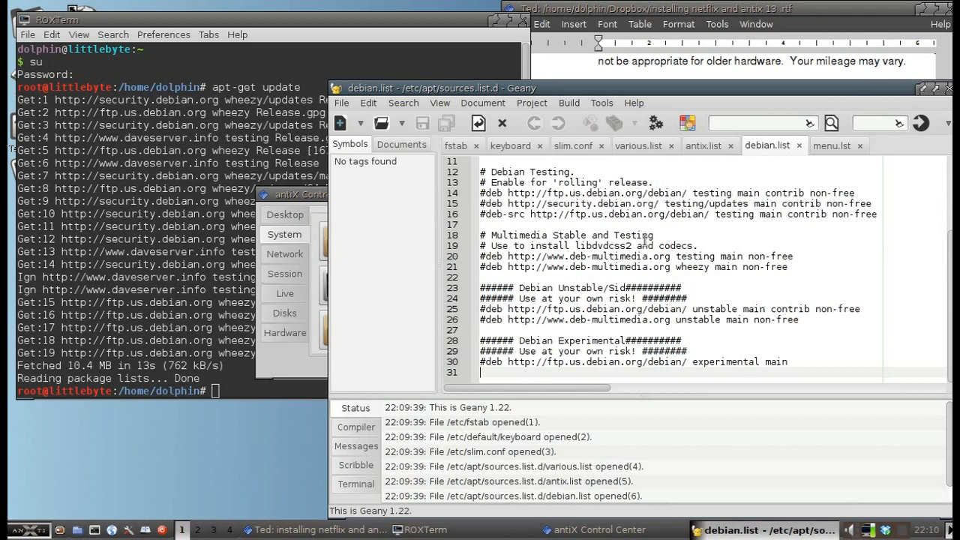
# Step: Review antix.list in Geany, then switch to various.list
pyautogui.click(703, 145)
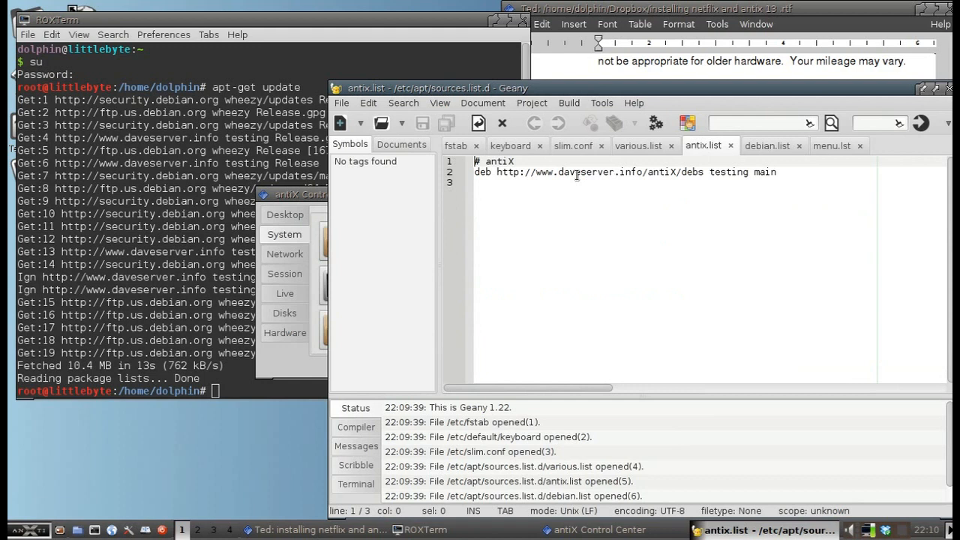
pyautogui.click(638, 145)
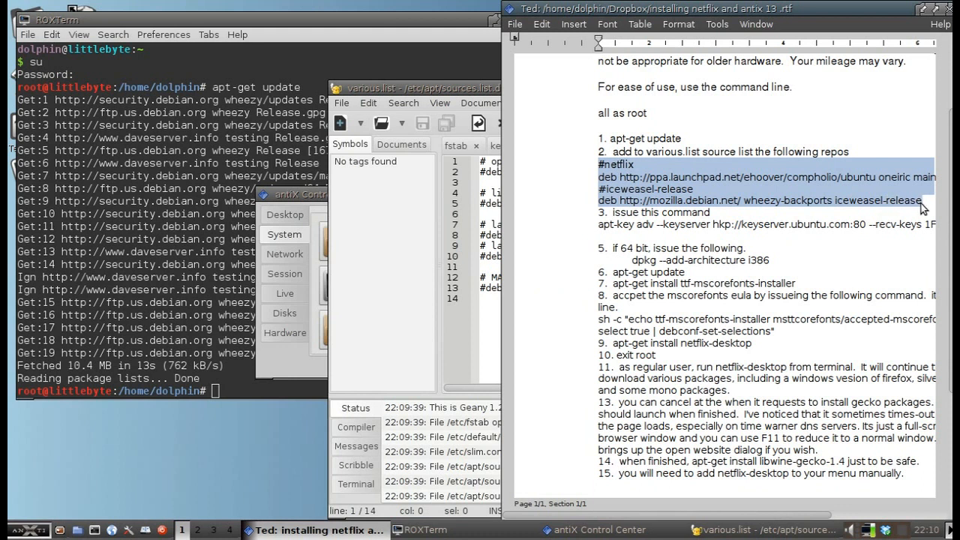
pyautogui.moveTo(919, 210)
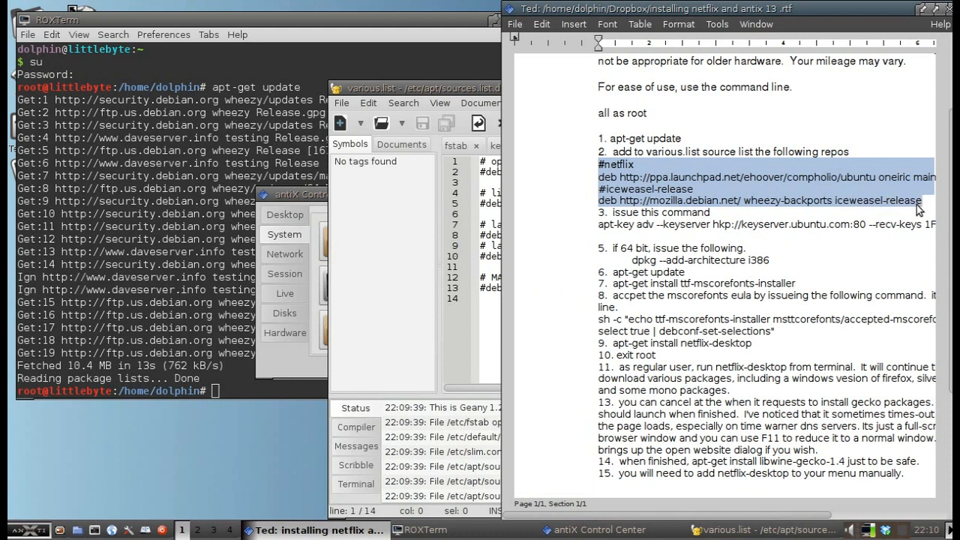
pyautogui.moveTo(658, 239)
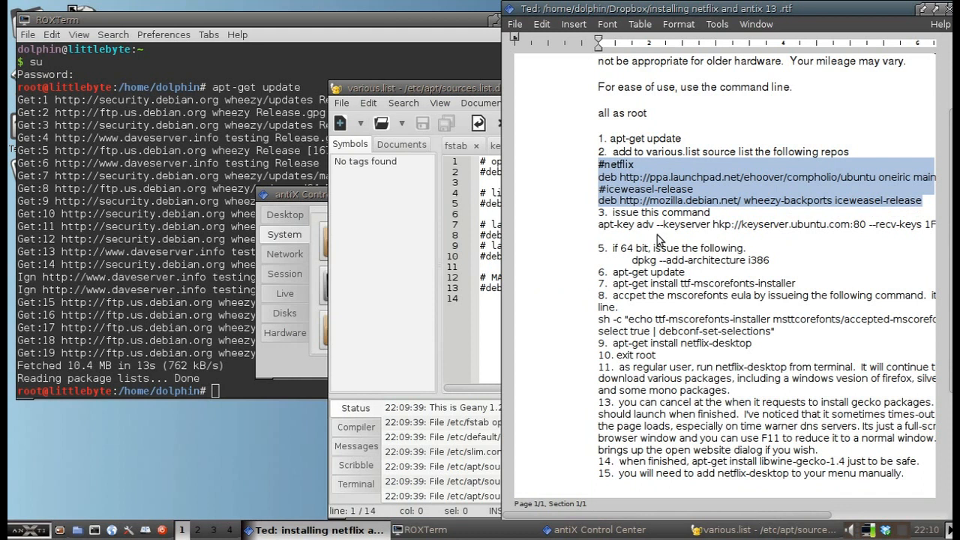
# Step: Add the #netflix and iceweasel-release repository lines at the end of various.list
pyautogui.click(542, 24)
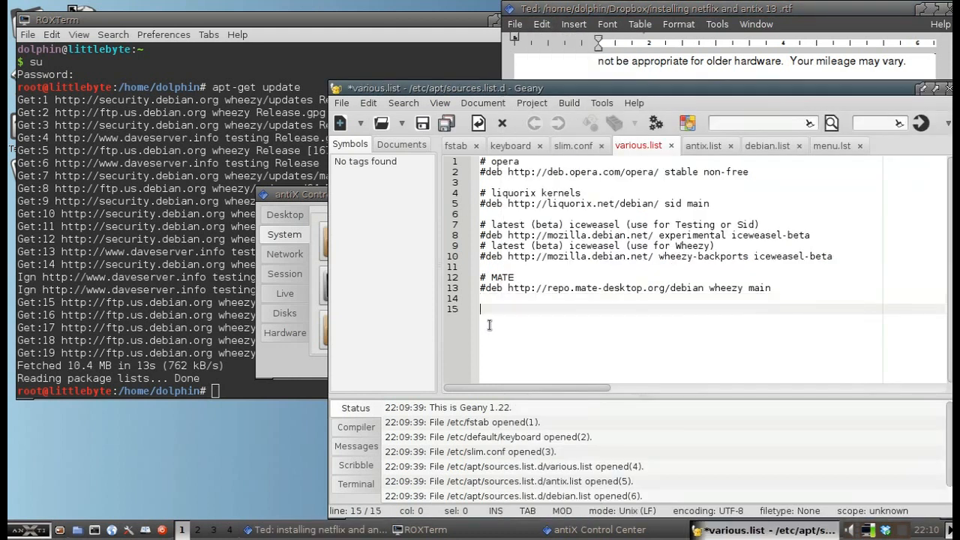
pyautogui.write('#netflix')
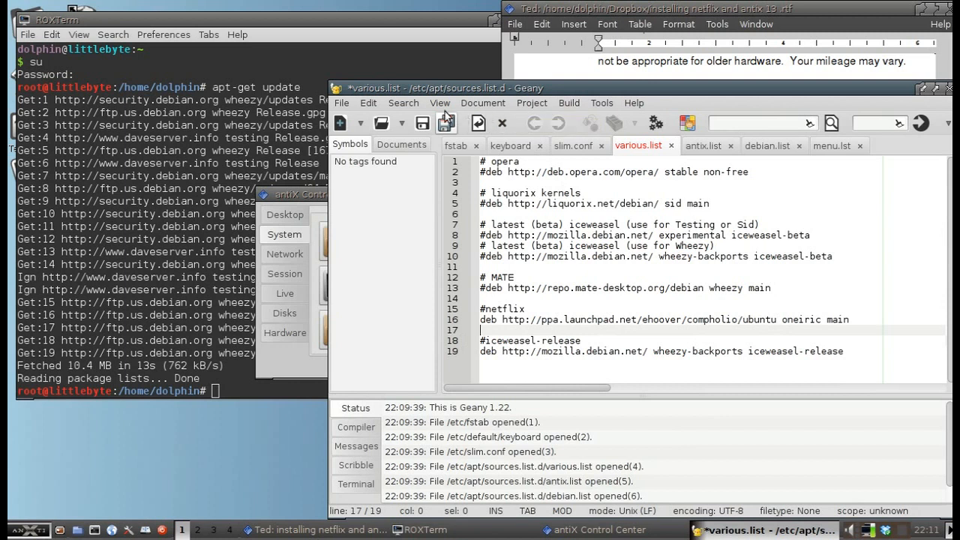
# Step: Save various.list, run apt-get update, and select the apt-key command in the notes
pyautogui.click(423, 123)
pyautogui.write('apt-')
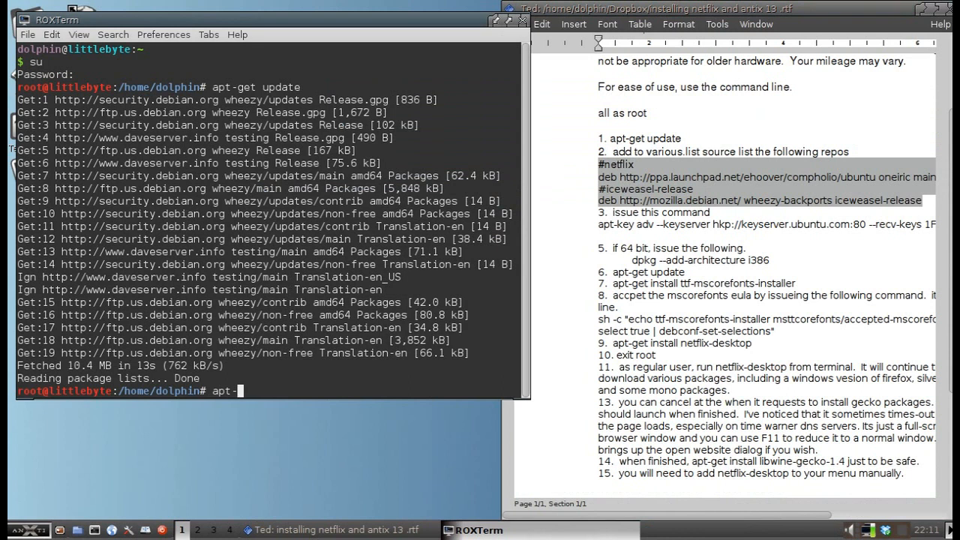
pyautogui.press('Return')
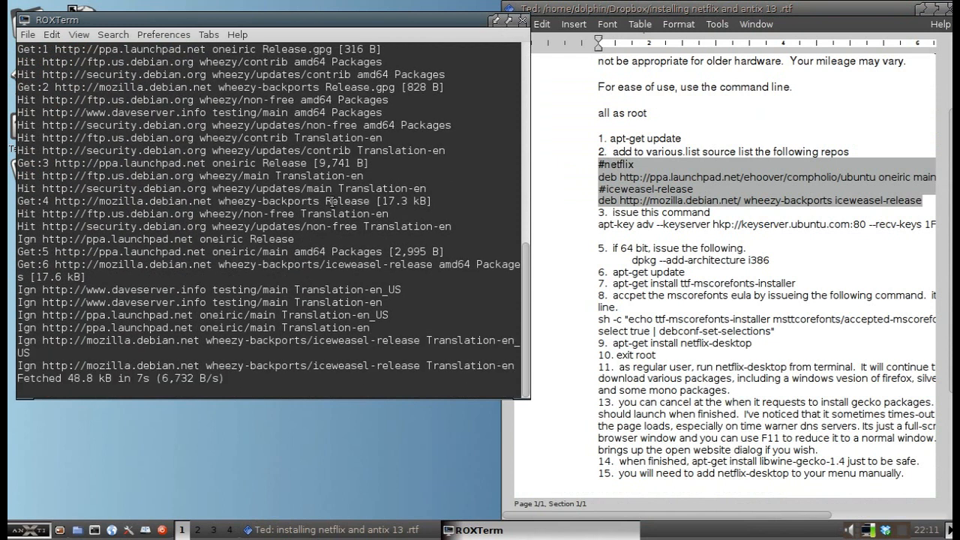
pyautogui.moveTo(565, 188)
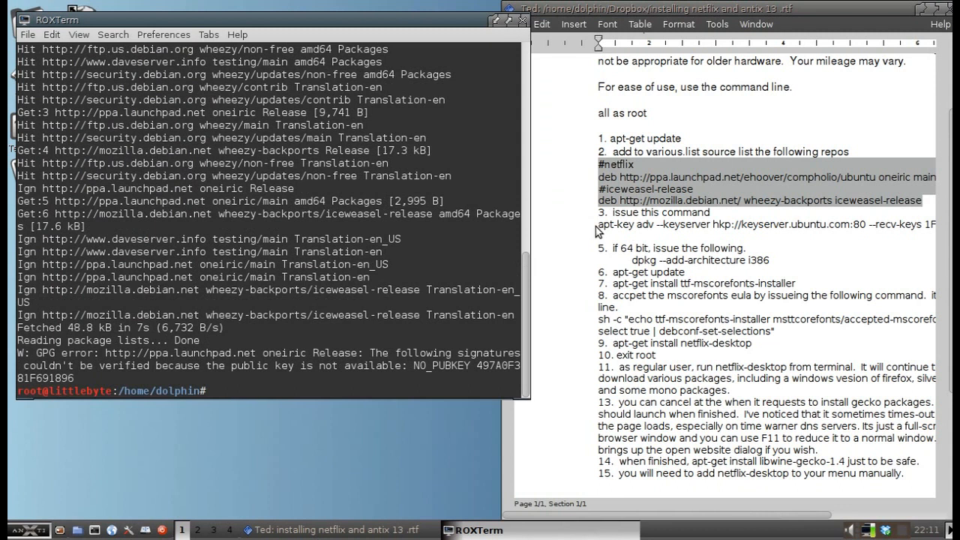
pyautogui.doubleClick(613, 225)
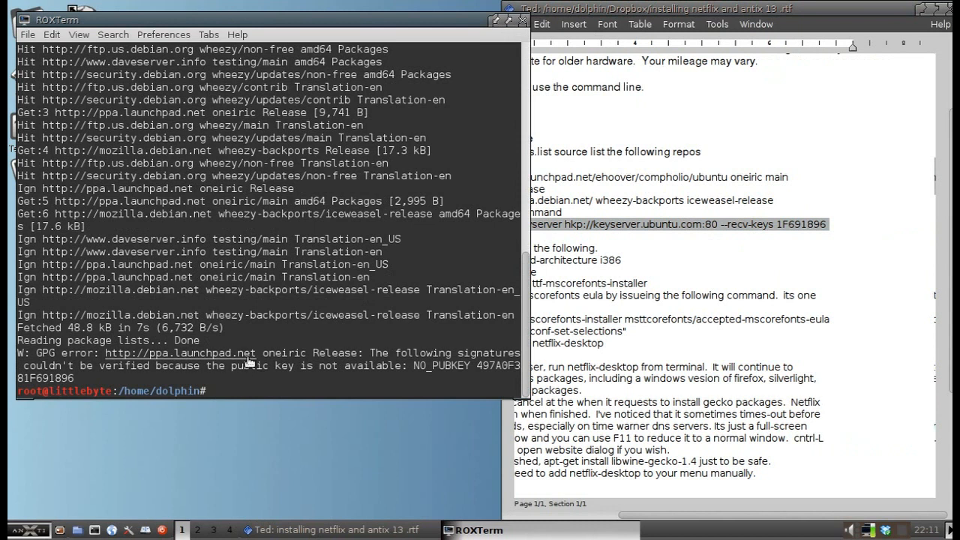
# Step: Import Launchpad signing key 1F691896 with apt-key adv, then run apt-get update
pyautogui.click(51, 34)
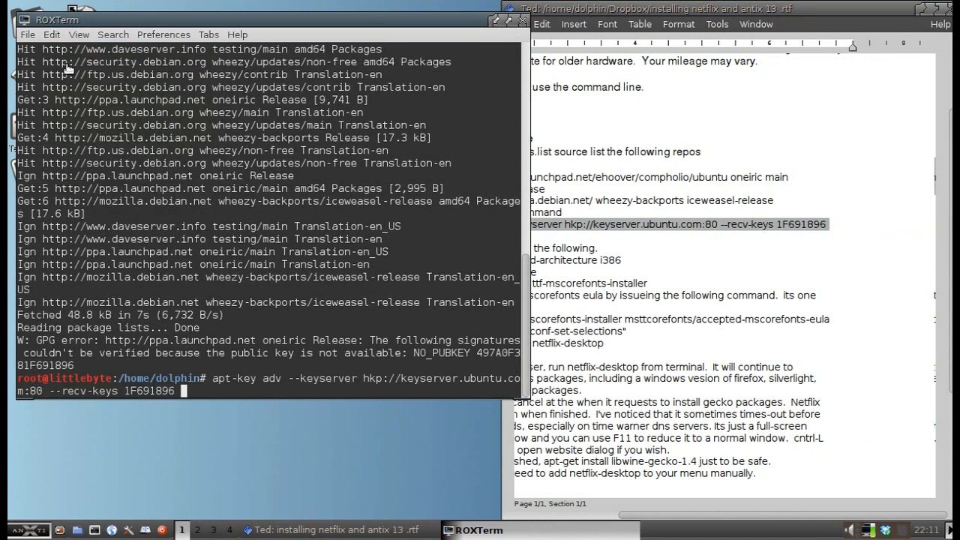
pyautogui.press('Return')
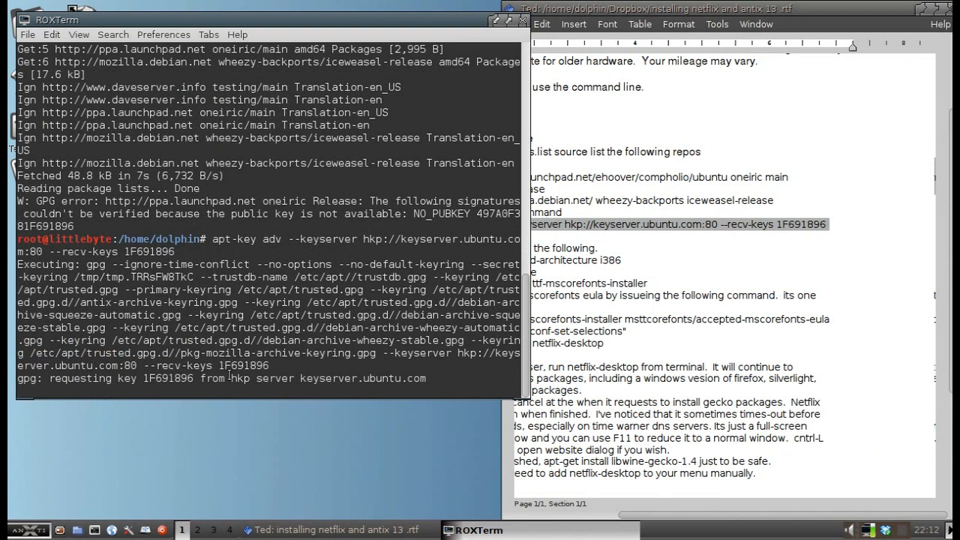
pyautogui.press('Return')
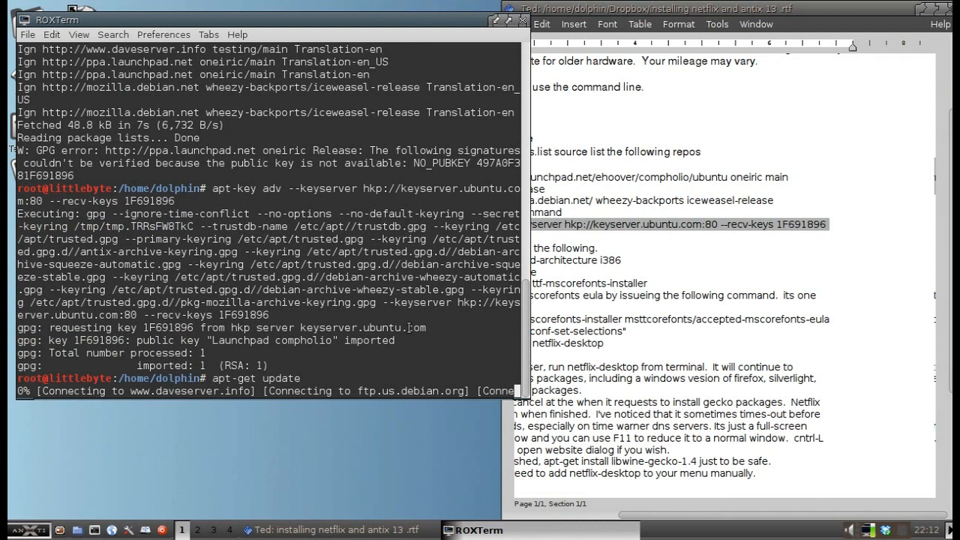
pyautogui.click(738, 483)
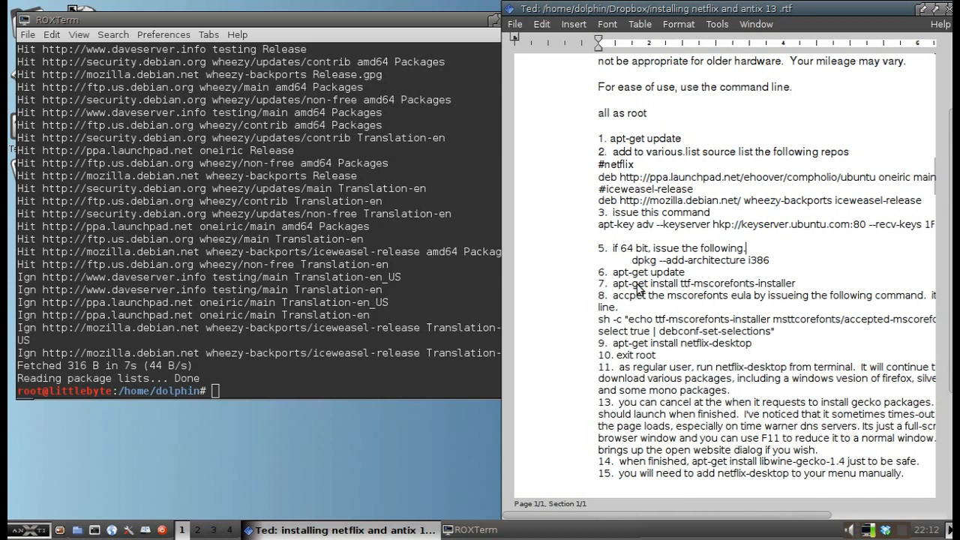
pyautogui.moveTo(632, 279)
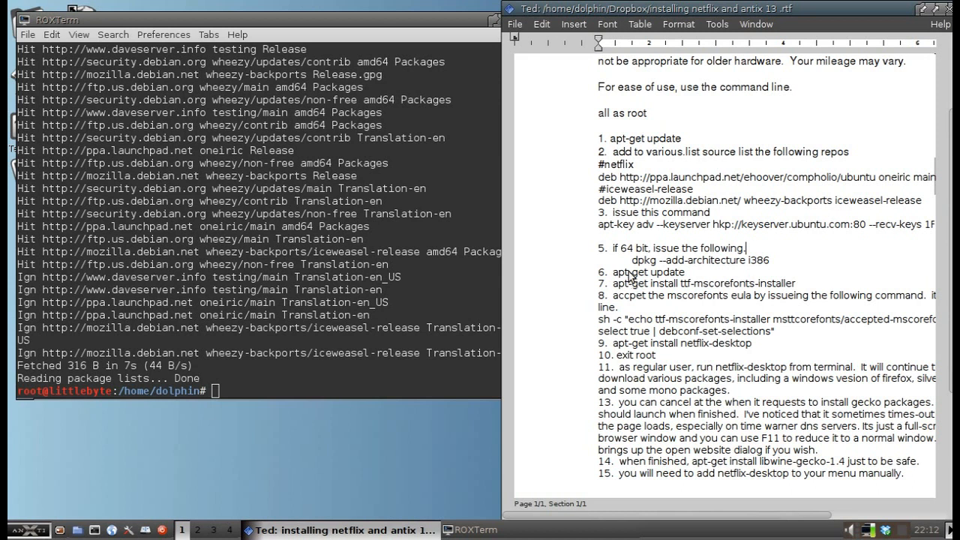
pyautogui.moveTo(633, 272)
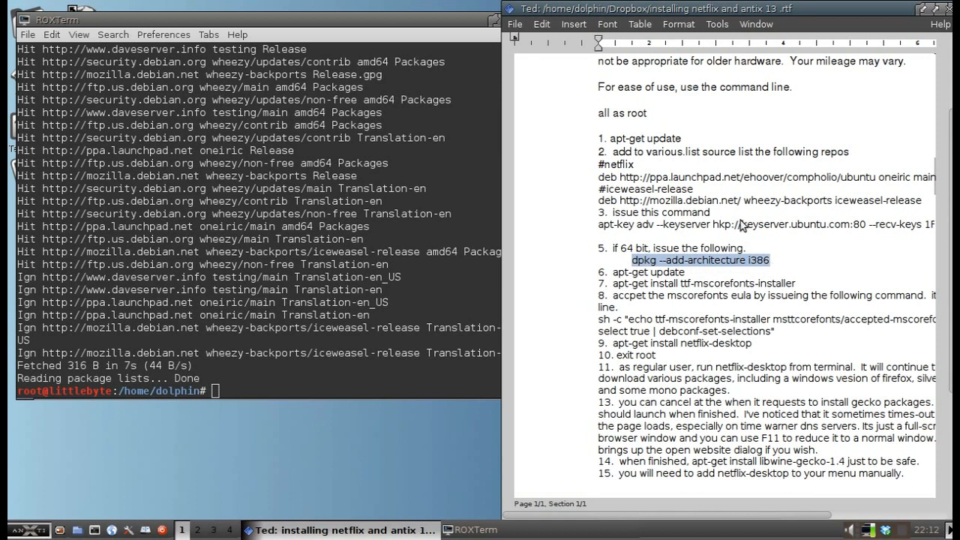
# Step: Copy dpkg --add-architecture i386 from the notes and run it in ROXTerm
pyautogui.click(542, 24)
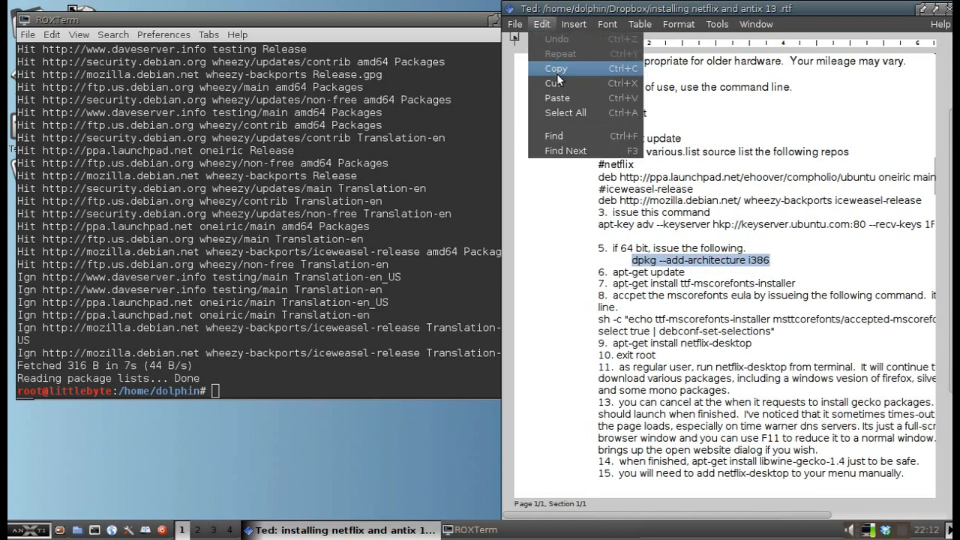
pyautogui.click(556, 69)
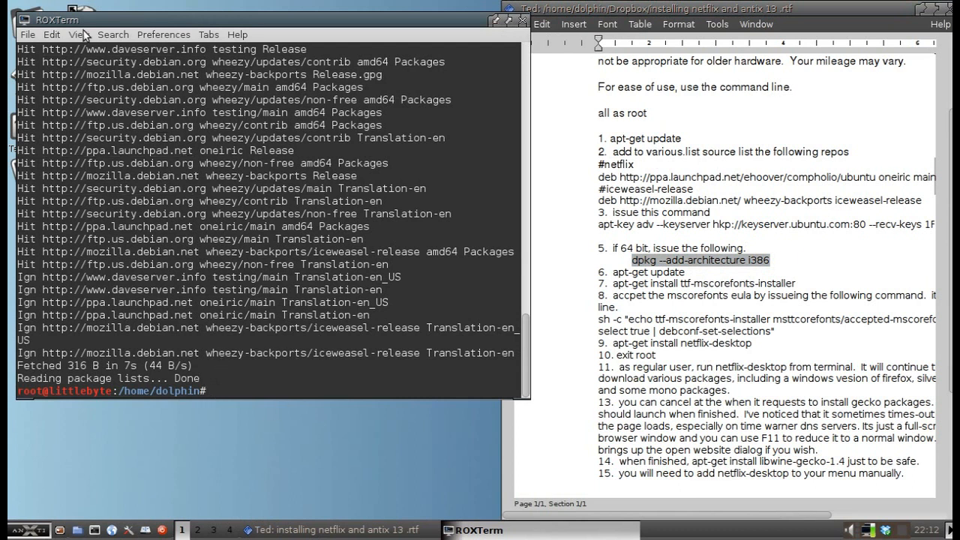
pyautogui.click(51, 34)
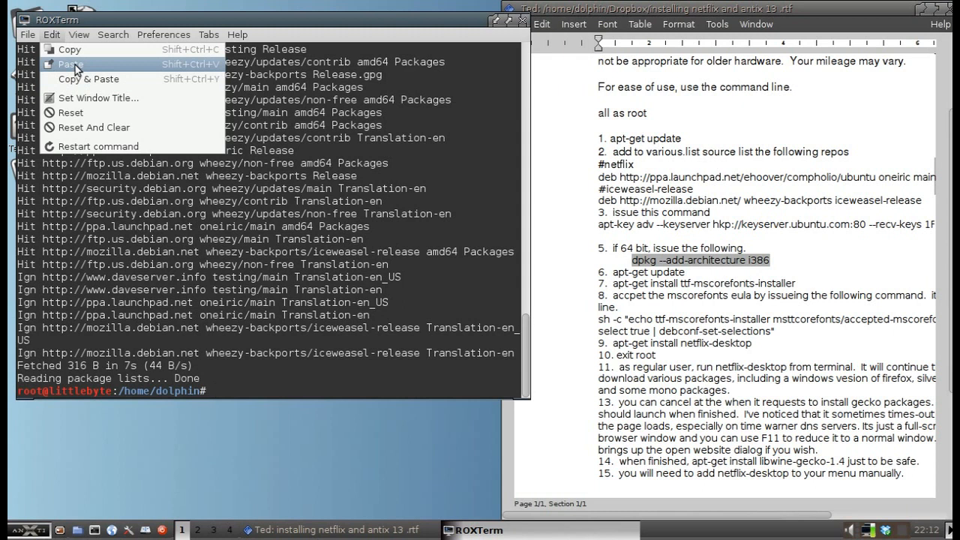
pyautogui.click(69, 64)
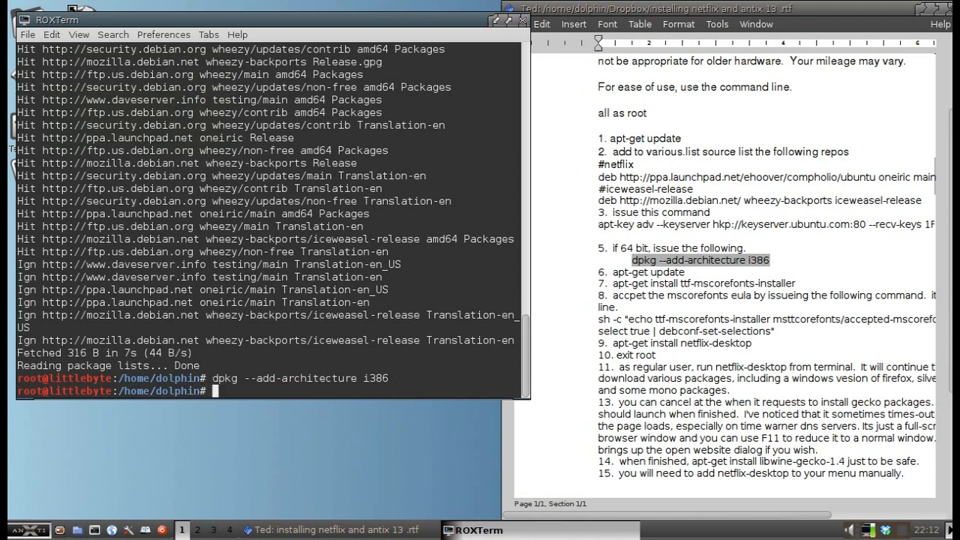
# Step: Run apt-get update to fetch the i386 package lists
pyautogui.write('apt-get update')
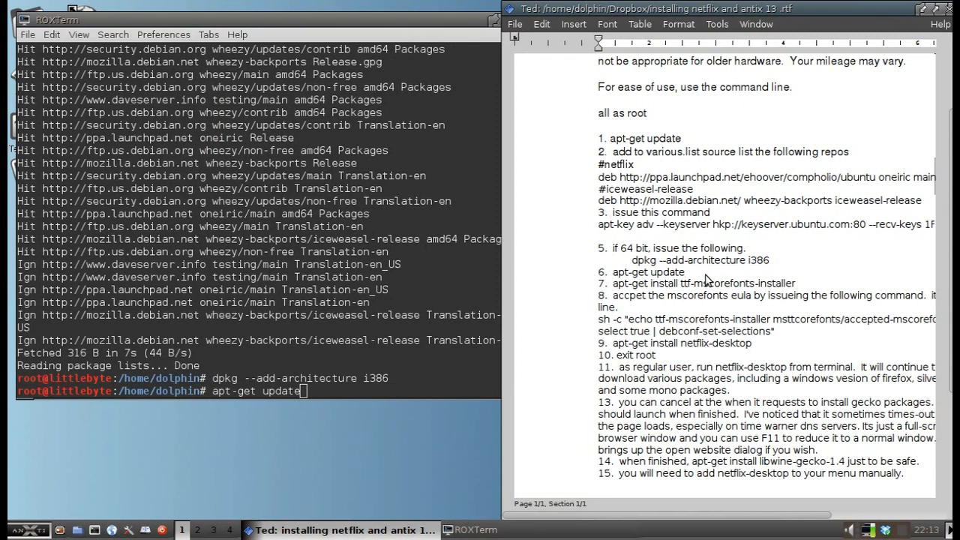
pyautogui.click(684, 272)
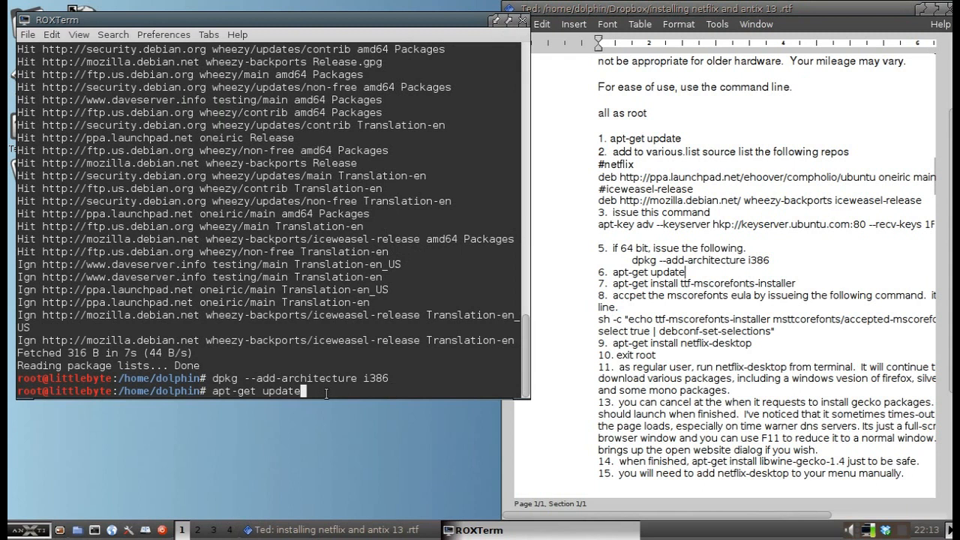
pyautogui.press('Return')
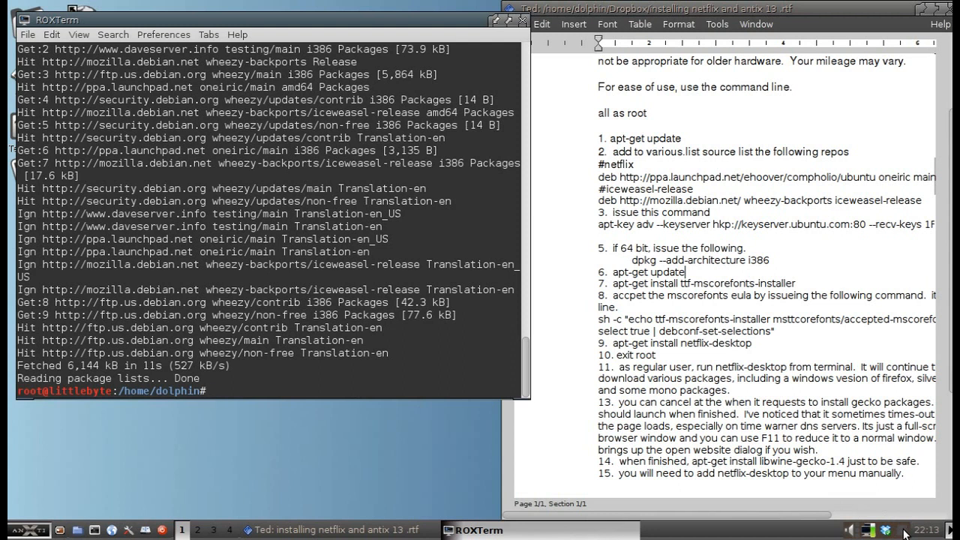
pyautogui.moveTo(613, 293)
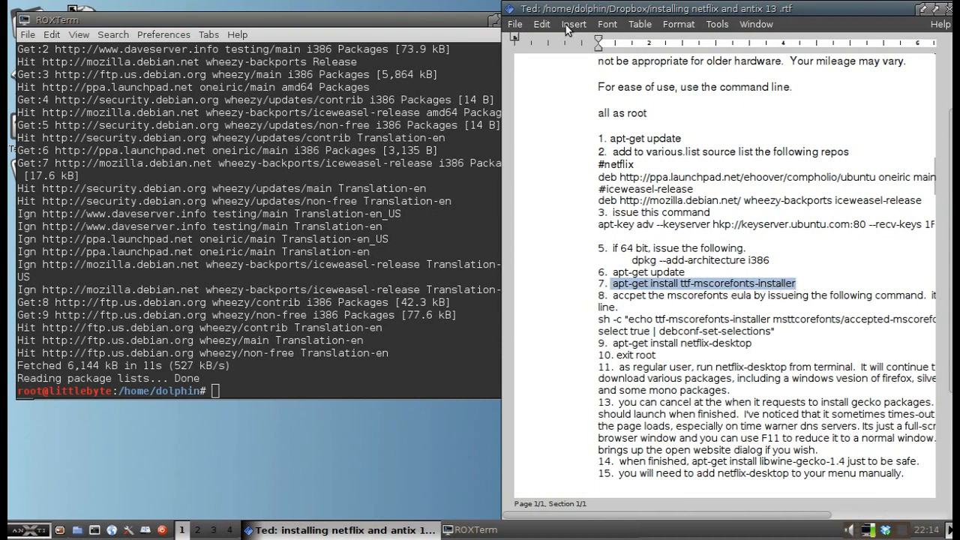
pyautogui.moveTo(468, 139)
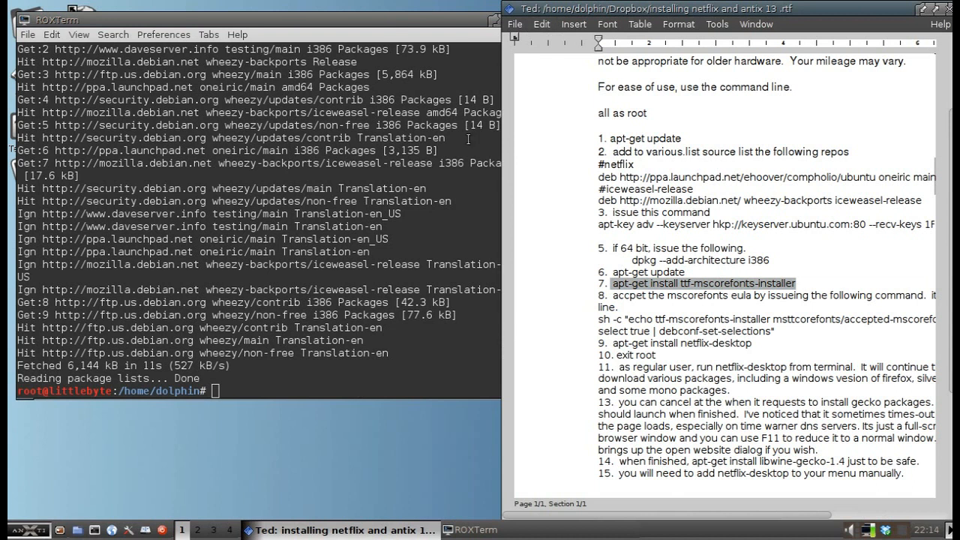
# Step: Paste and run apt-get install ttf-mscorefonts-installer in ROXTerm
pyautogui.rightClick(217, 390)
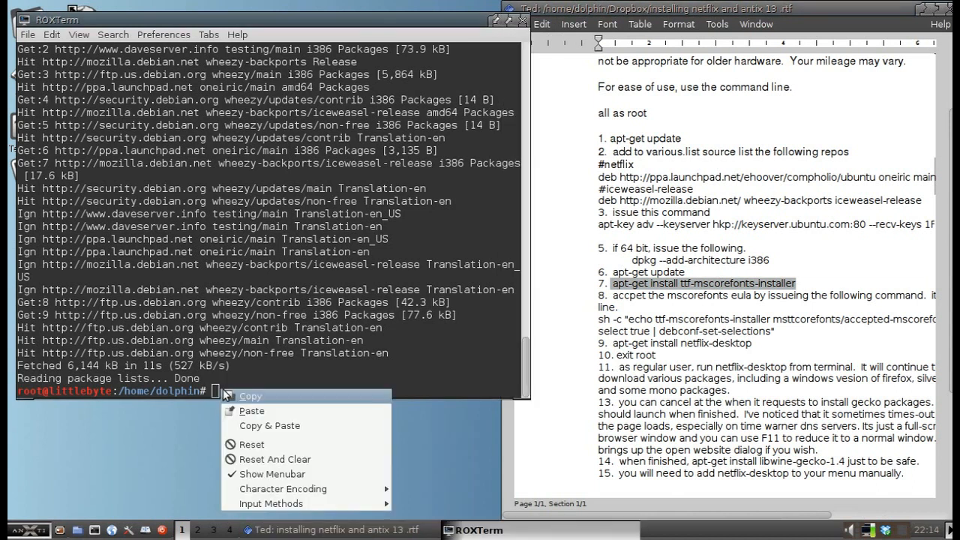
pyautogui.click(251, 410)
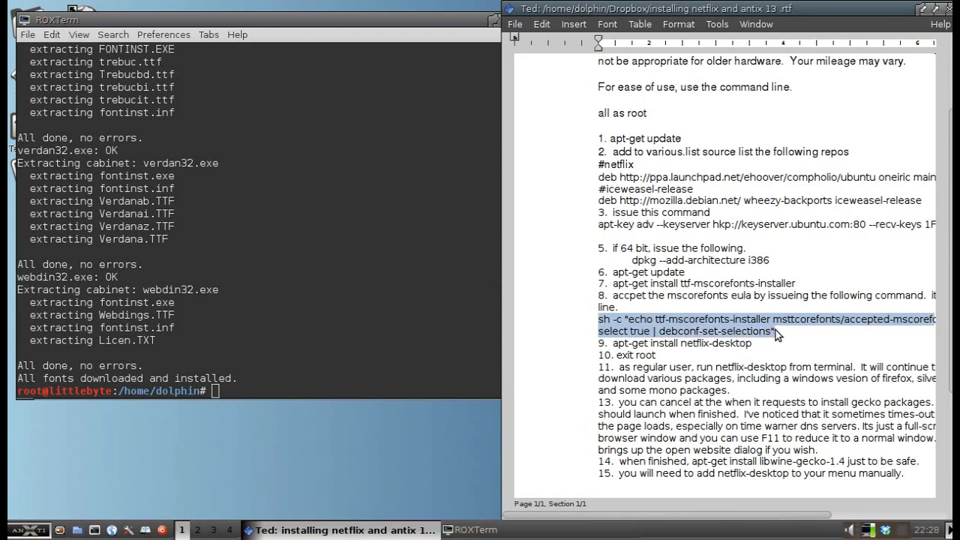
# Step: Copy the mscorefonts EULA acceptance command from the notes into ROXTerm's root prompt
pyautogui.click(541, 23)
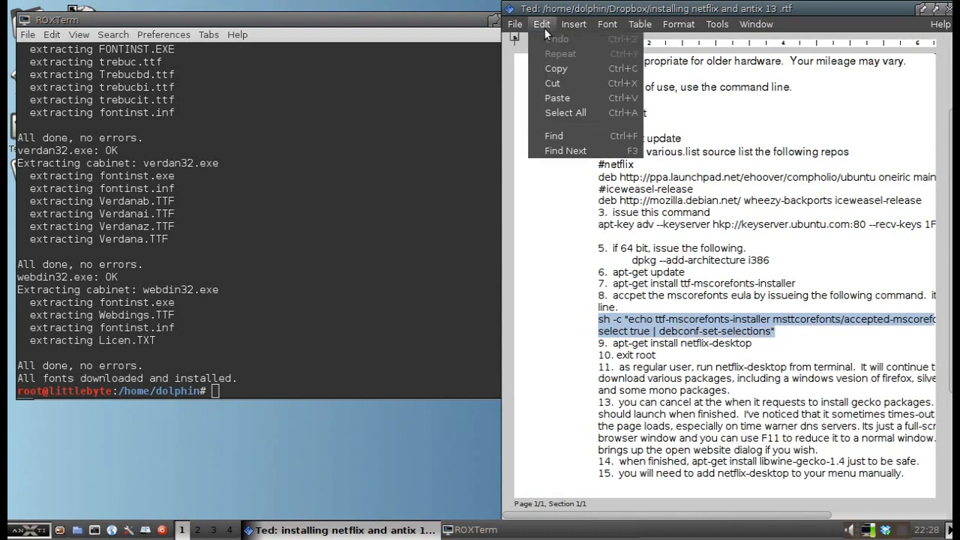
pyautogui.click(68, 19)
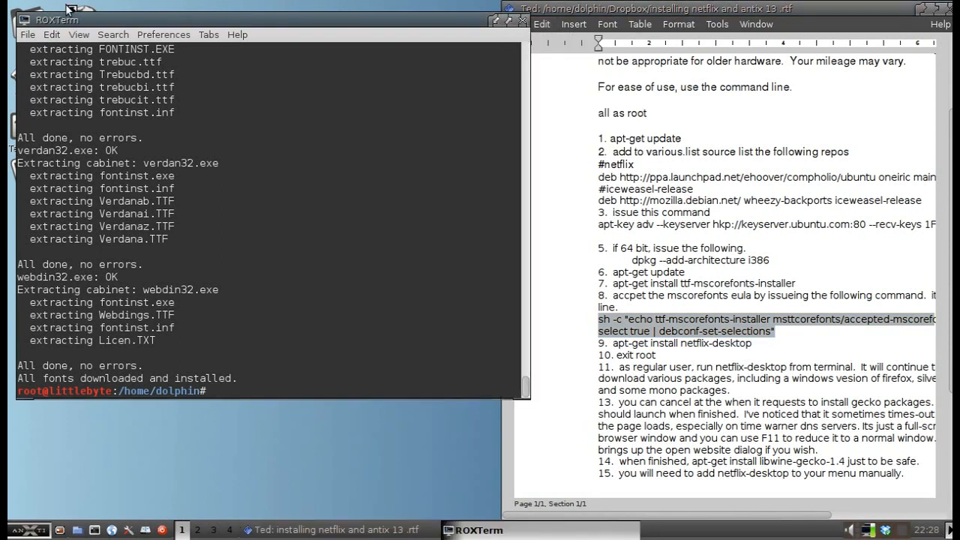
pyautogui.write('sh -c "echo ttf-mscorefonts-installer msttcorefonts/accepted-mscorefonts-eula select true | debconf-set-selections"')
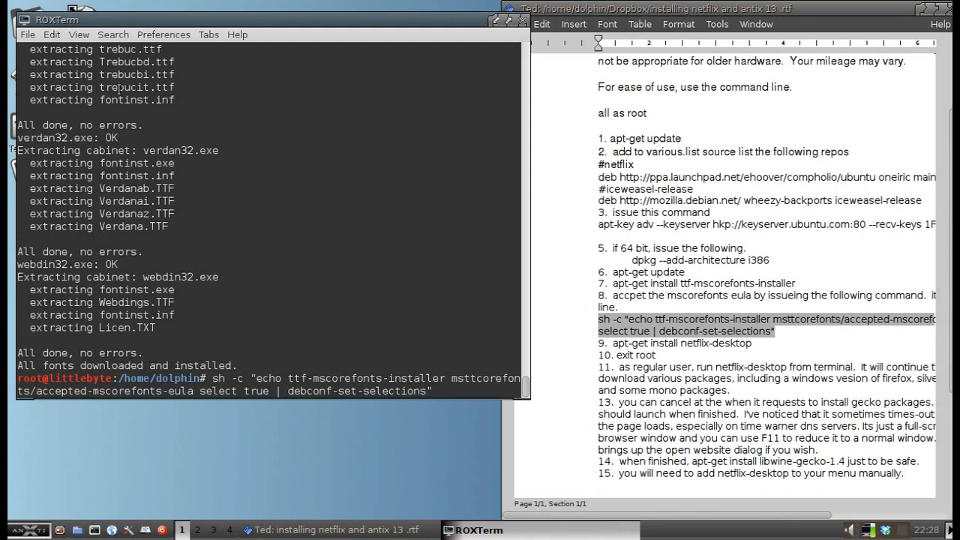
# Step: Run the debconf mscorefonts EULA command and bring up ROXTerm's paste options
pyautogui.press('Return')
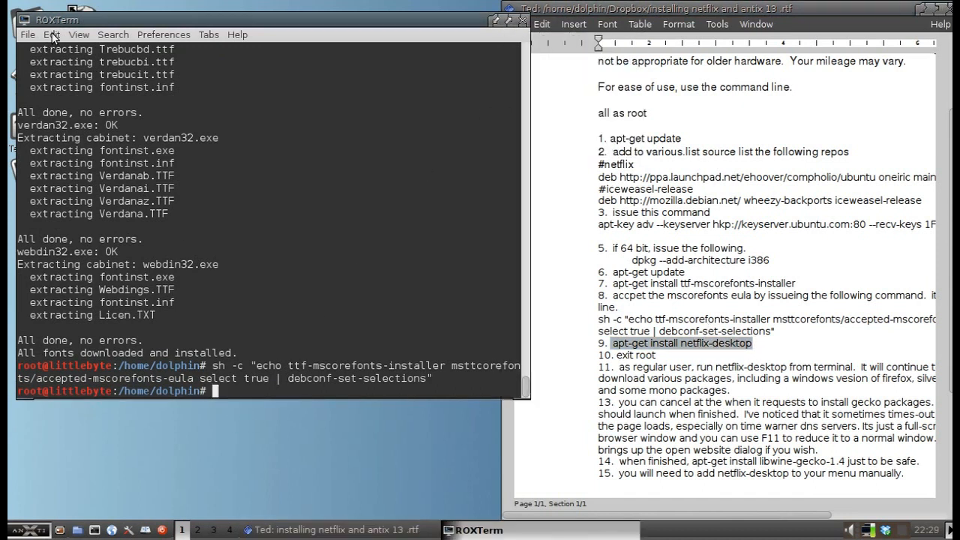
pyautogui.click(49, 34)
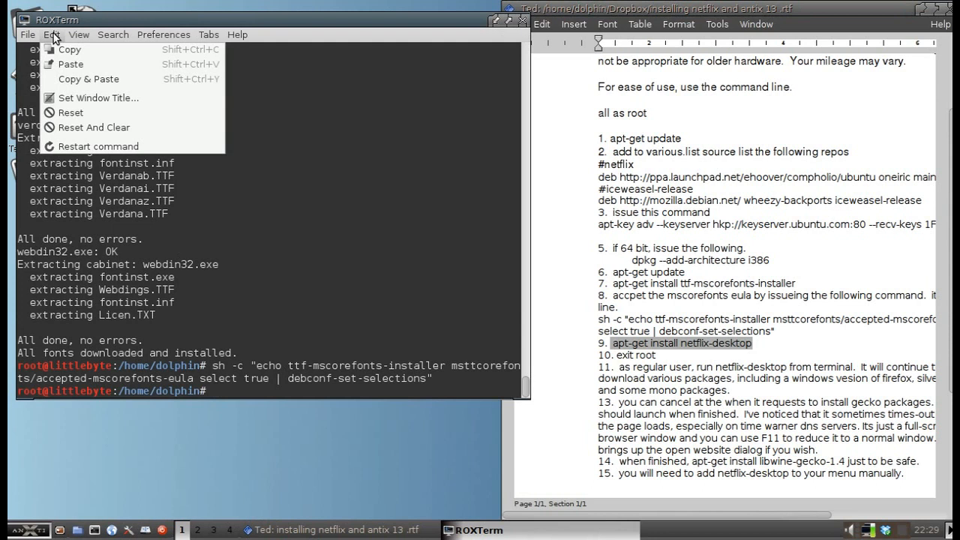
pyautogui.moveTo(69, 50)
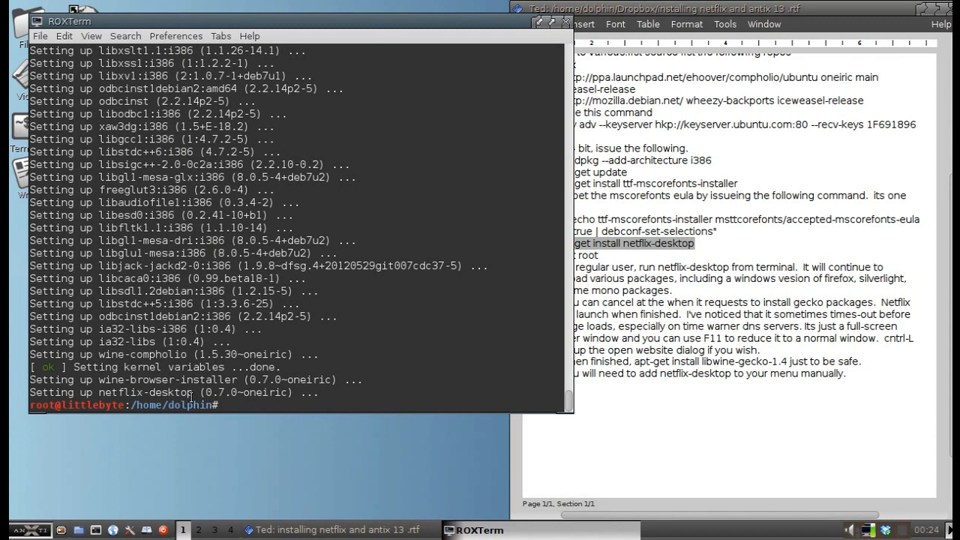
pyautogui.moveTo(395, 355)
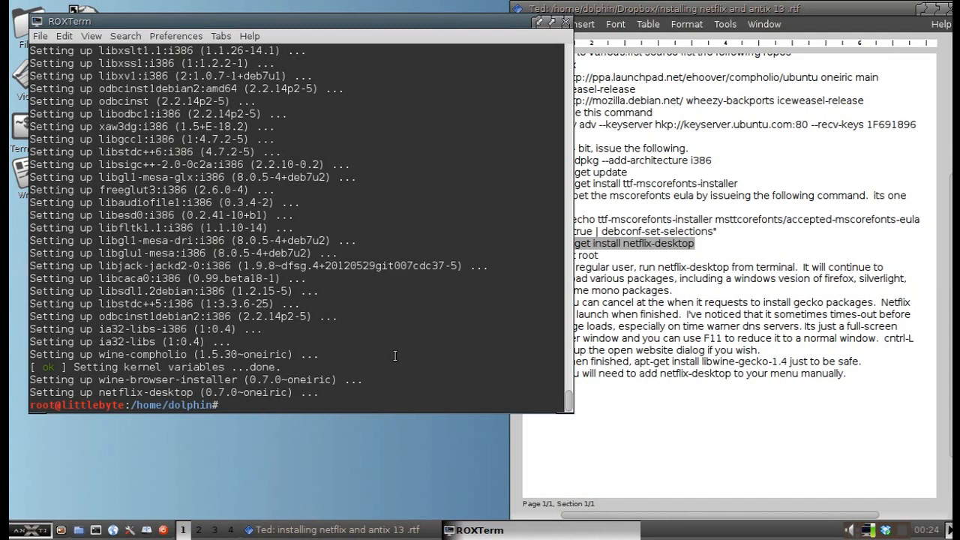
# Step: Exit root, launch netflix-desktop, approve the missing-components download and supply the admin password
pyautogui.write('exit')
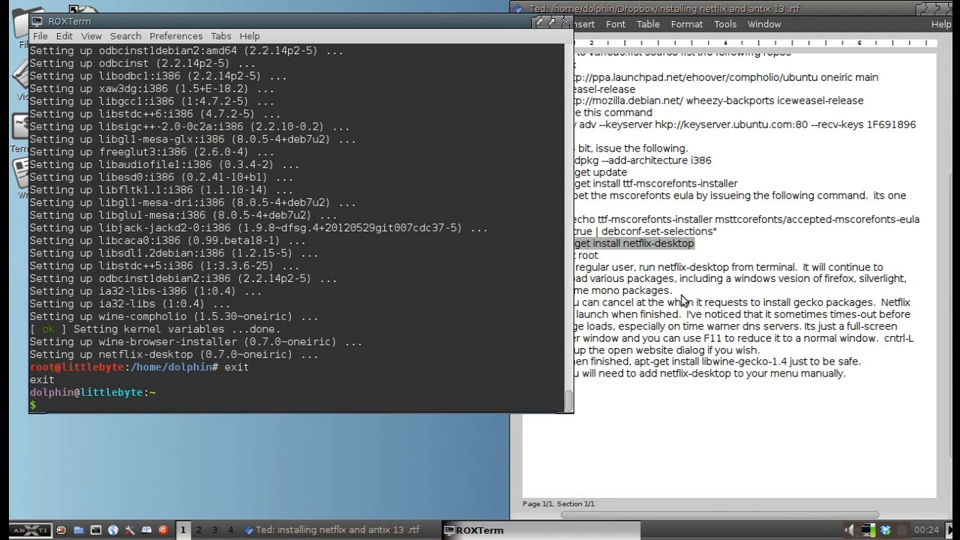
pyautogui.write('netflix-desktop')
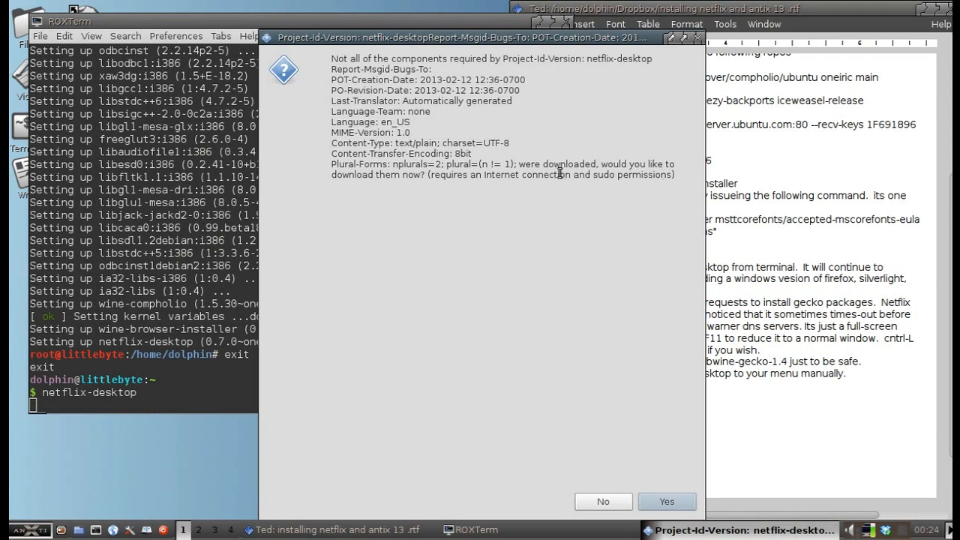
pyautogui.moveTo(588, 177)
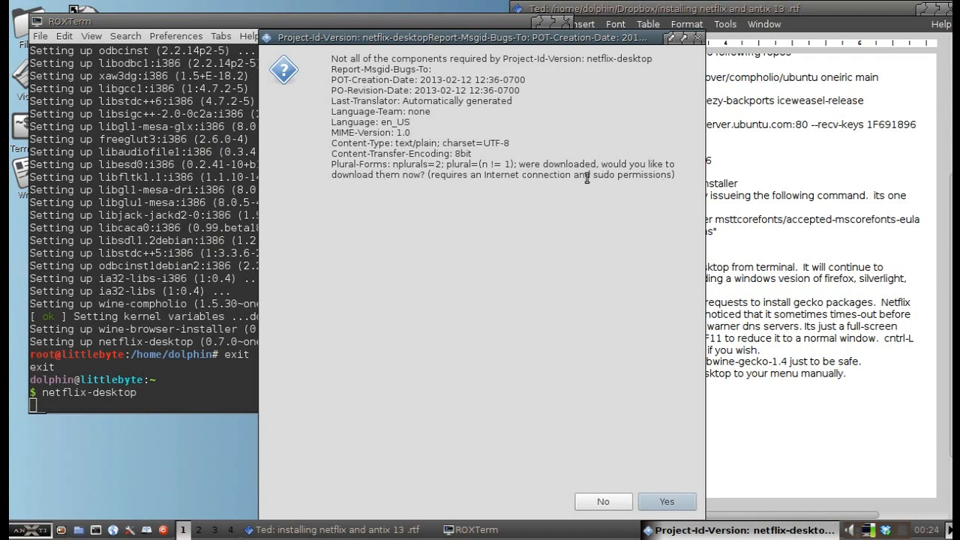
pyautogui.click(665, 501)
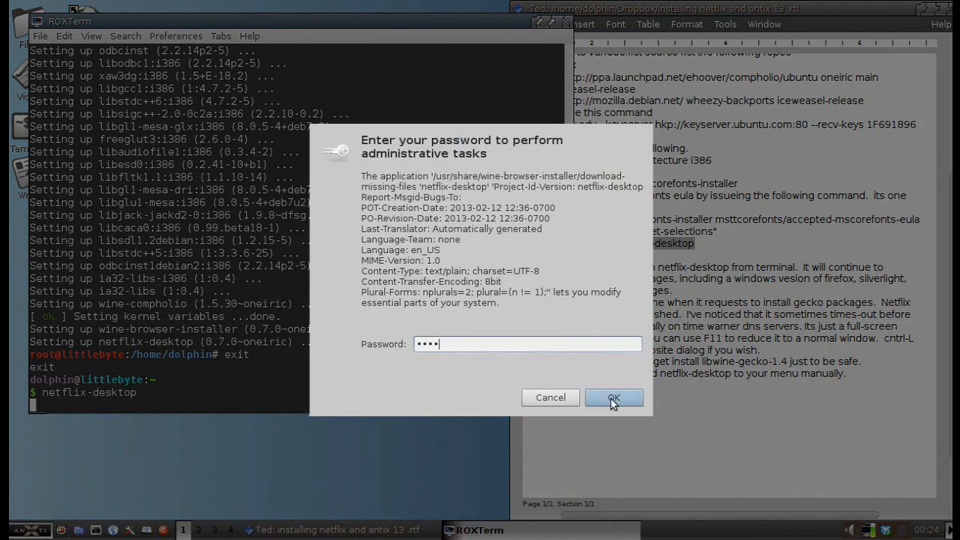
pyautogui.click(613, 398)
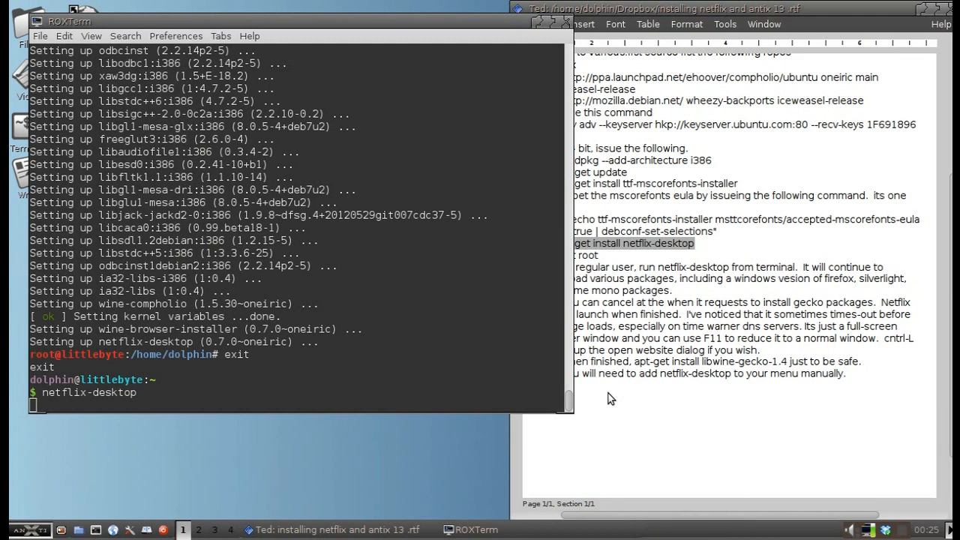
# Step: Install Wine Mono and cancel the Wine Gecko download during netflix-desktop setup
pyautogui.press('Return')
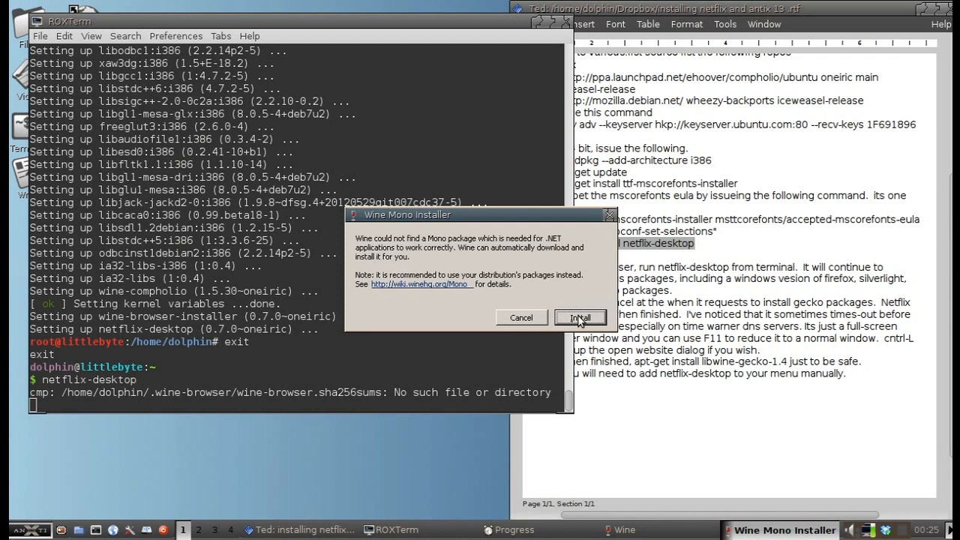
pyautogui.click(579, 317)
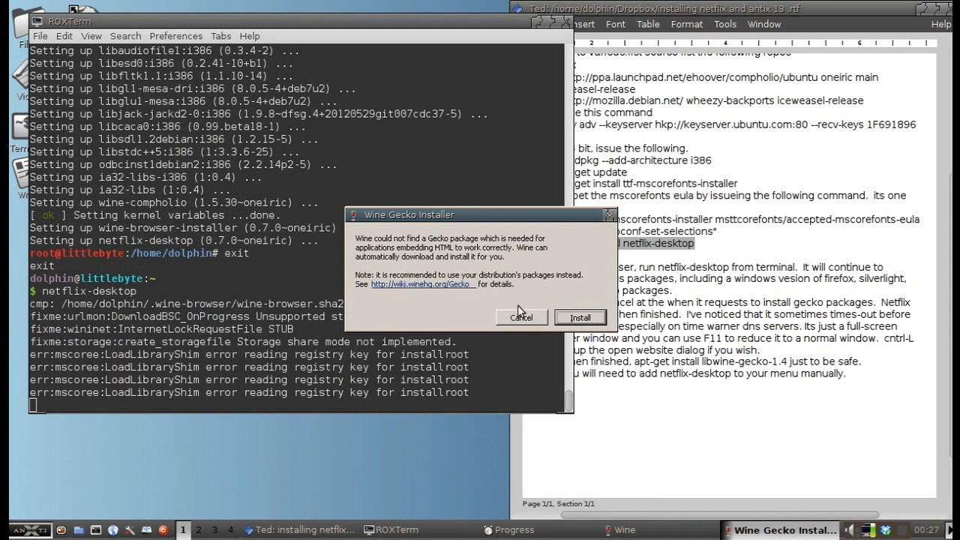
pyautogui.click(579, 317)
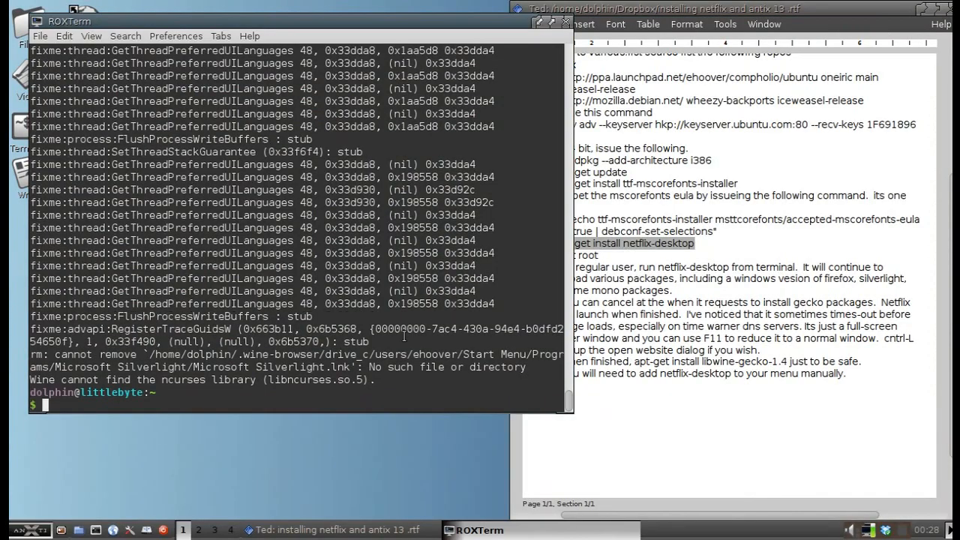
# Step: Once setup output finishes, switch back to a root shell with su
pyautogui.write('su')
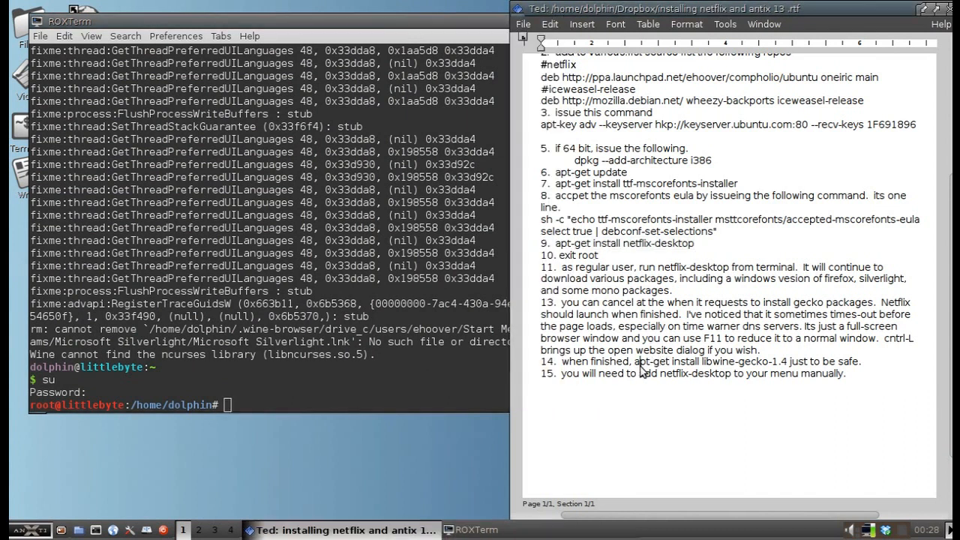
# Step: Run apt-get install libwine-gecko-1.4 as root, then exit to the user prompt
pyautogui.moveTo(635, 361); pyautogui.dragTo(791, 361)
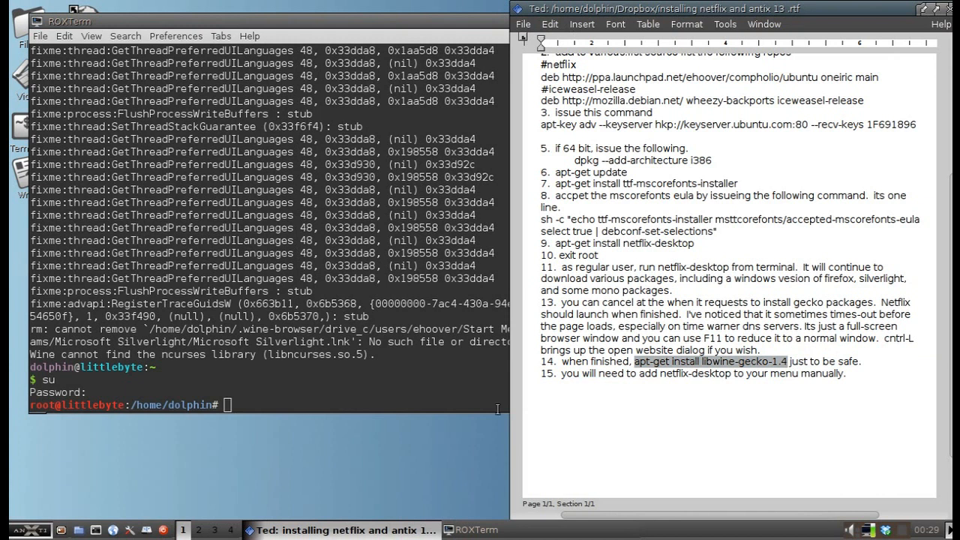
pyautogui.write('apt-get install libwine-gecko-1.4')
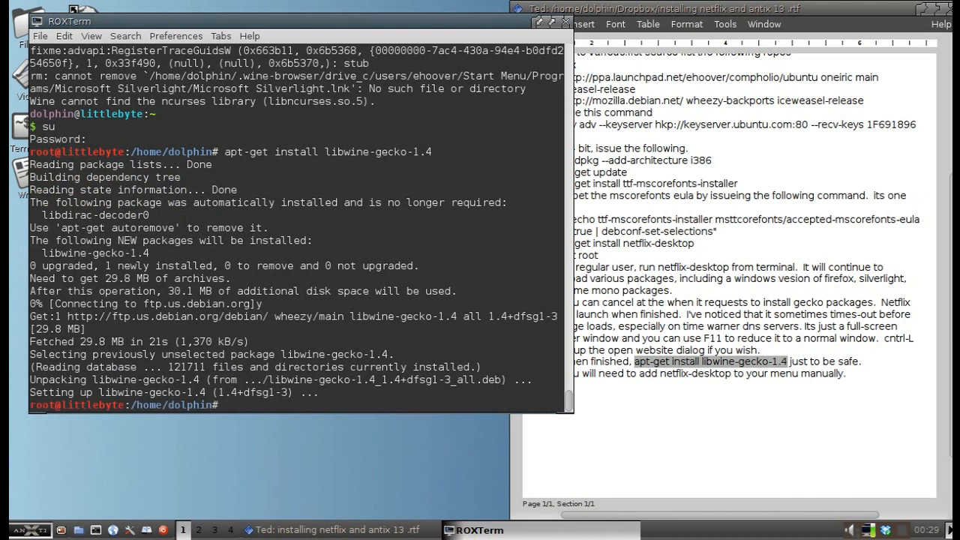
pyautogui.write('exit')
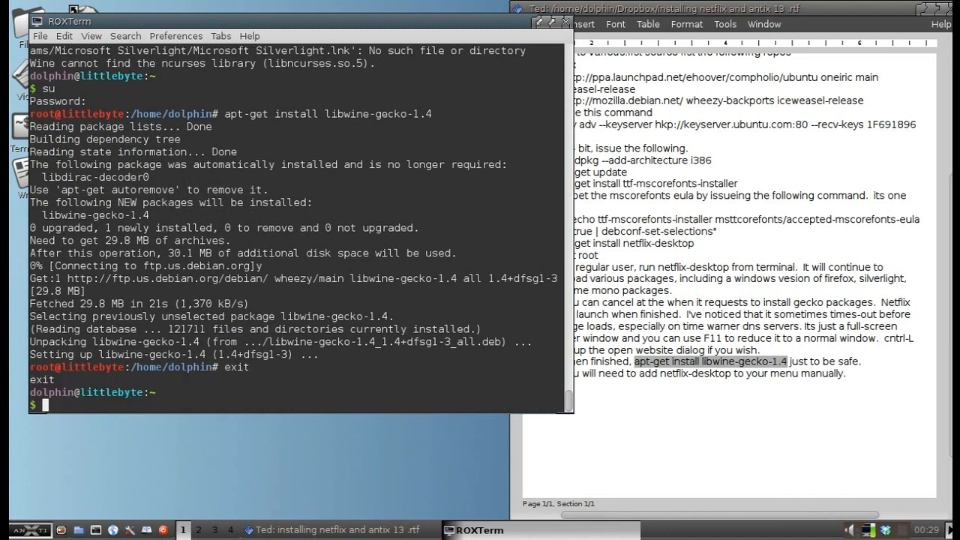
# Step: Run netflix-desktop at the user prompt to open Netflix in Firefox
pyautogui.write('n')
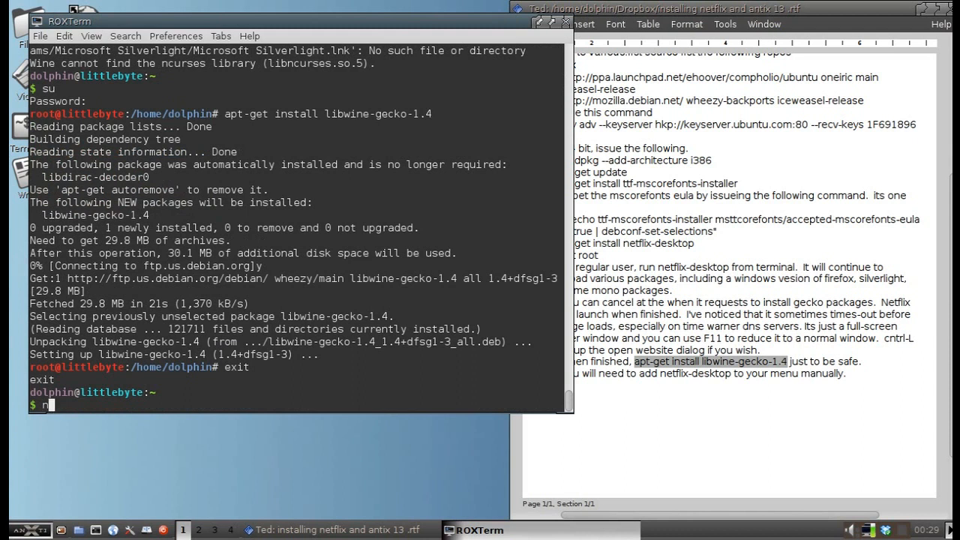
pyautogui.write('etflix-desktop')
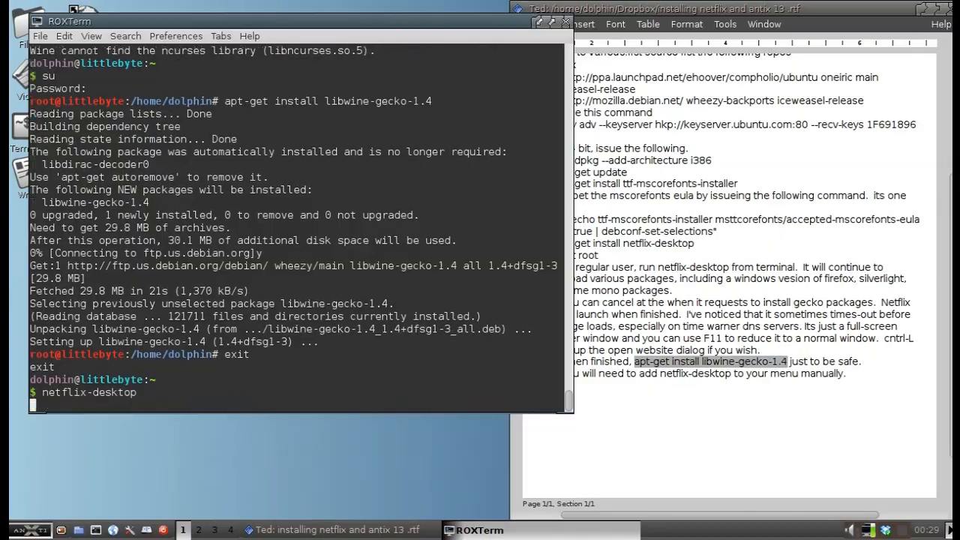
pyautogui.press('Return')
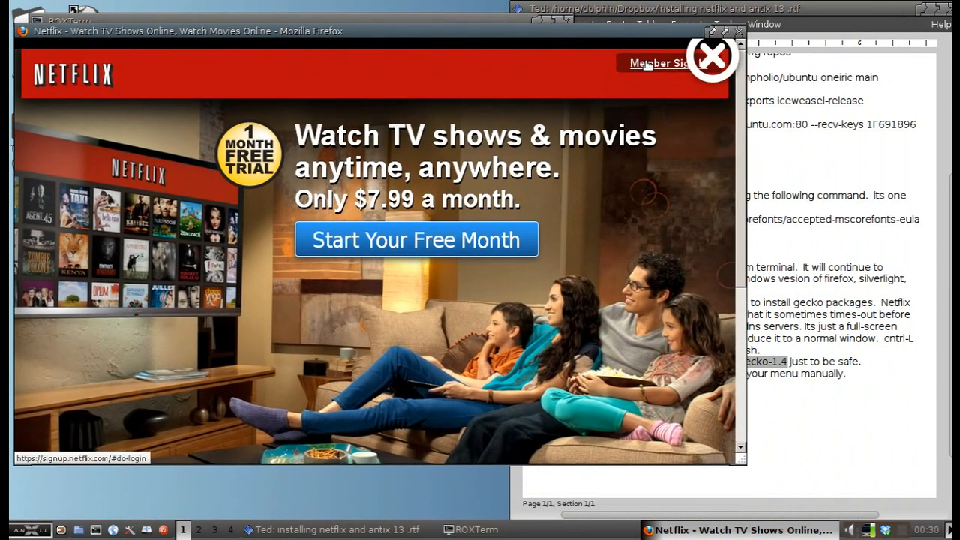
# Step: Go to Netflix Member Sign In, then close the Firefox window
pyautogui.click(658, 63)
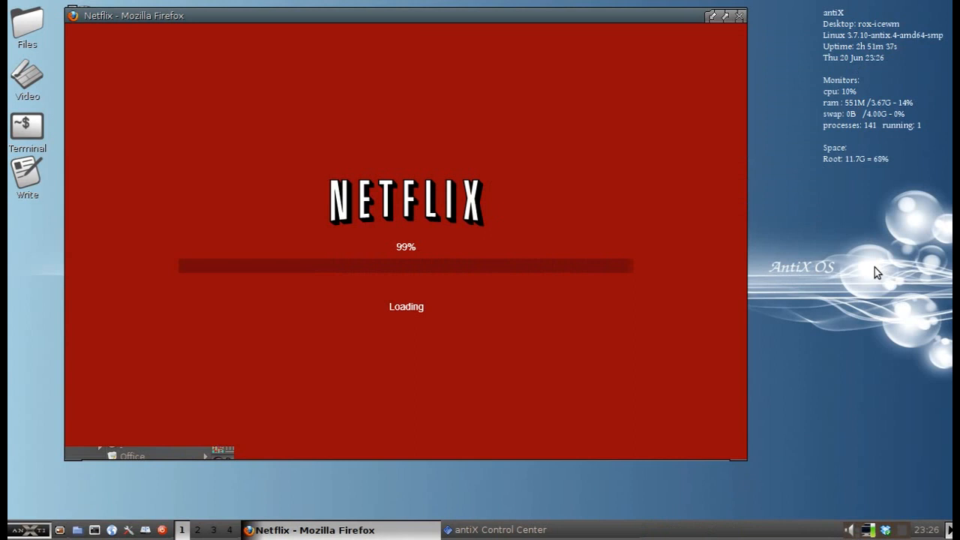
pyautogui.moveTo(733, 246)
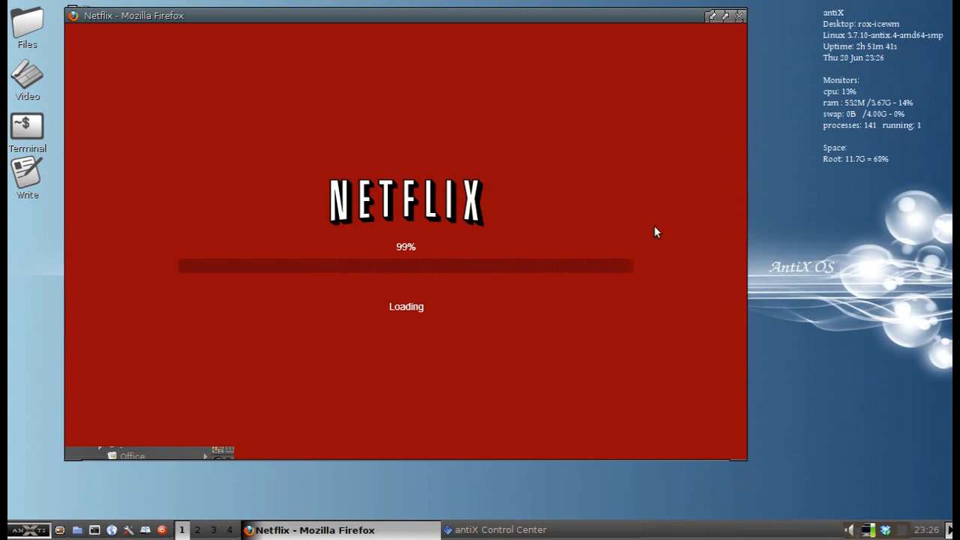
pyautogui.moveTo(474, 21)
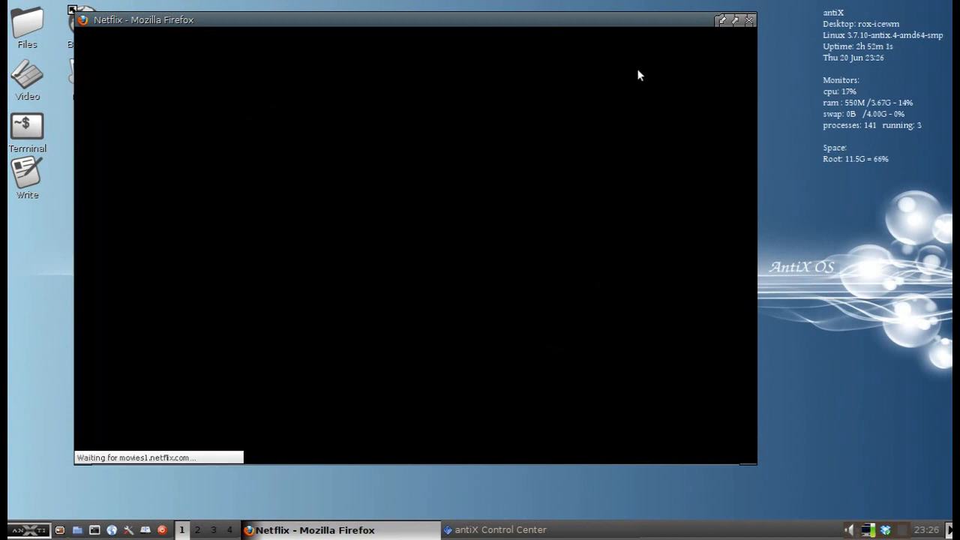
pyautogui.moveTo(784, 82)
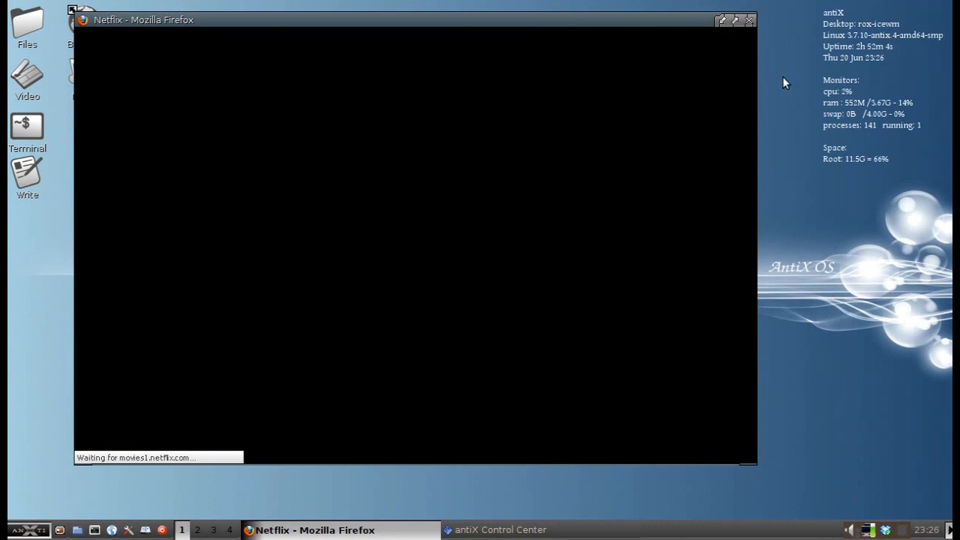
pyautogui.moveTo(797, 101)
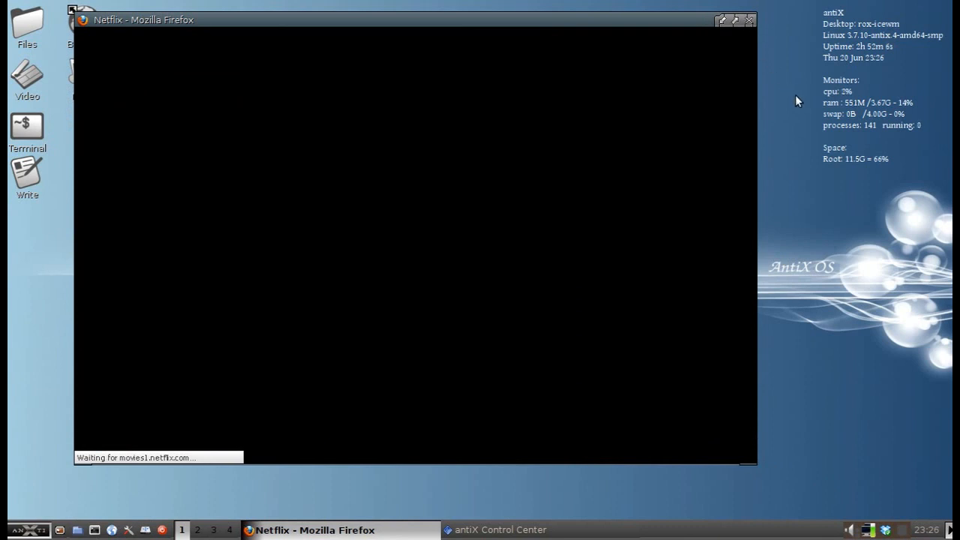
pyautogui.click(748, 19)
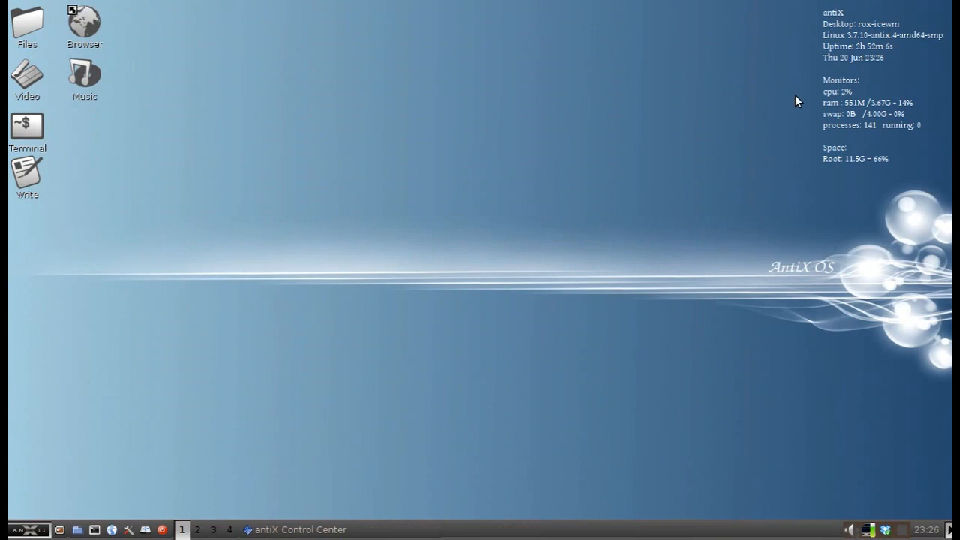
pyautogui.moveTo(525, 268)
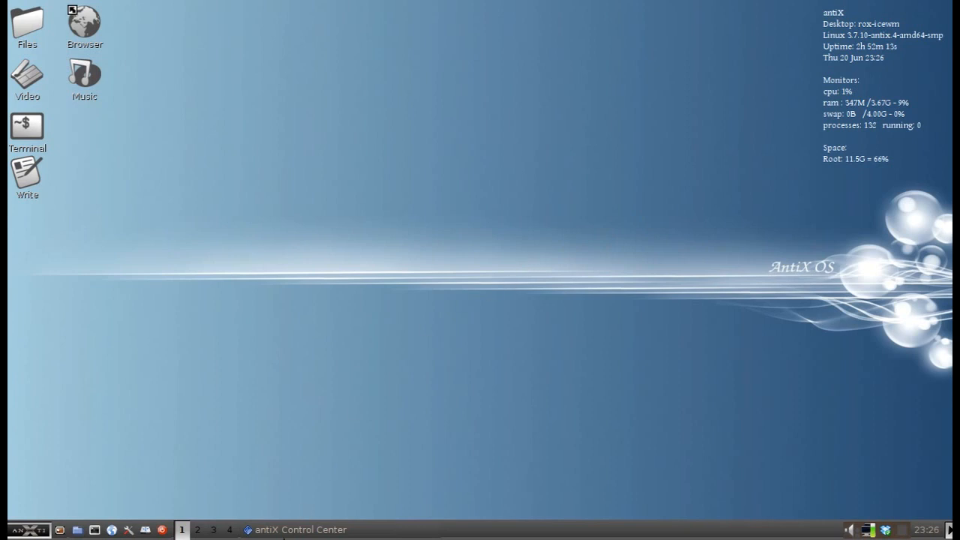
# Step: Restore antiX Control Center from the taskbar, open Edit IceWM Settings and then gExec
pyautogui.click(300, 529)
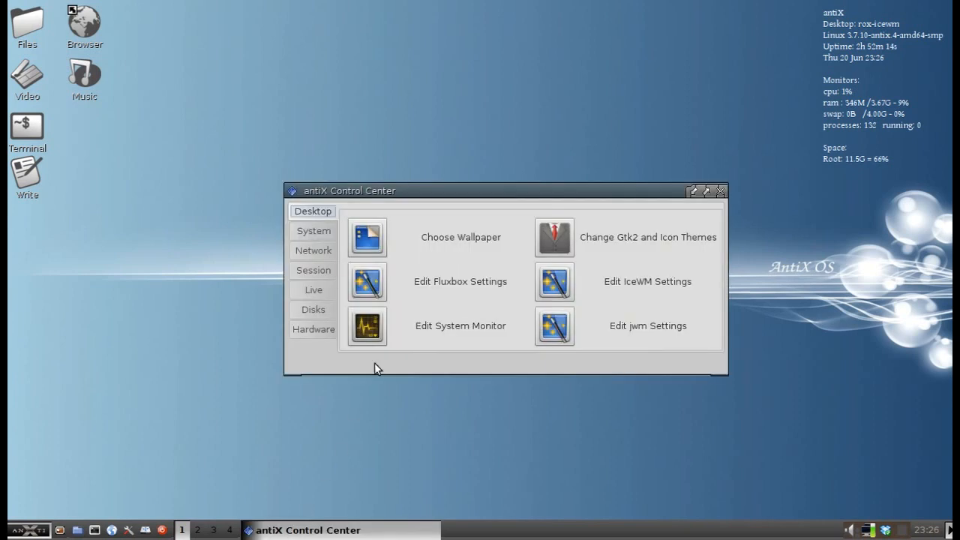
pyautogui.moveTo(555, 283)
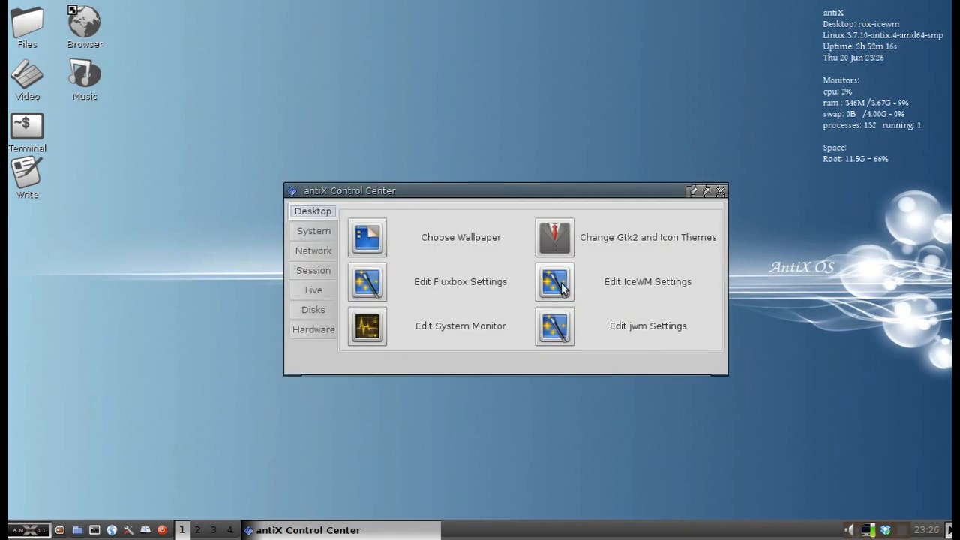
pyautogui.click(554, 282)
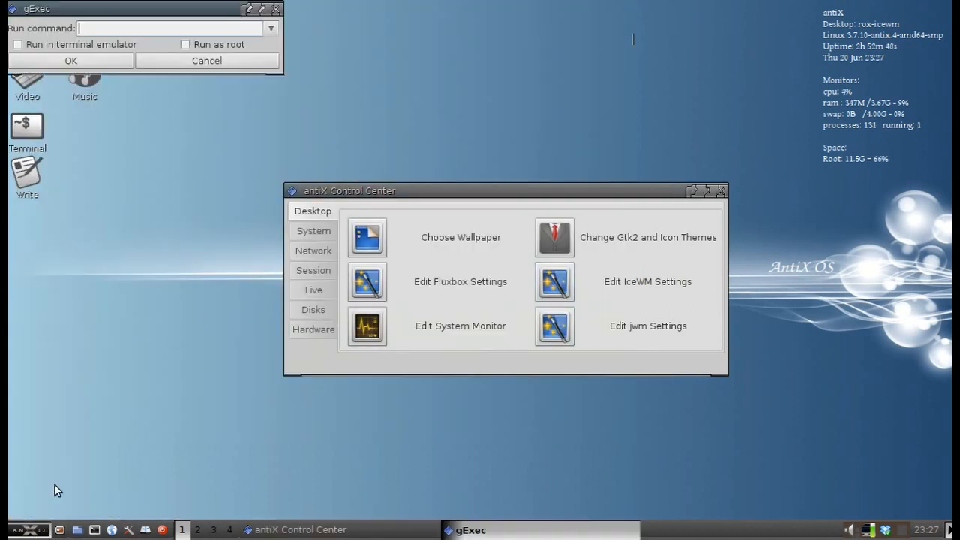
pyautogui.click(206, 60)
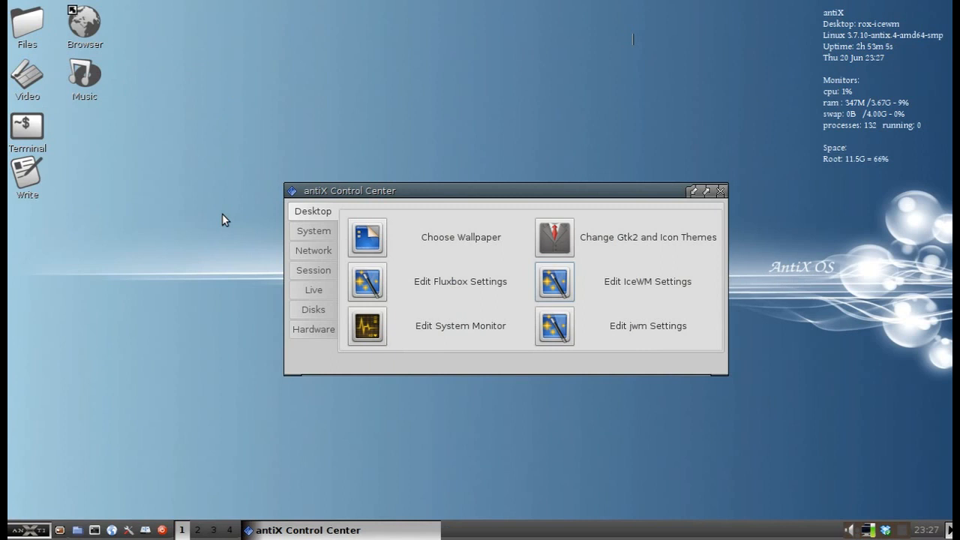
pyautogui.moveTo(603, 387)
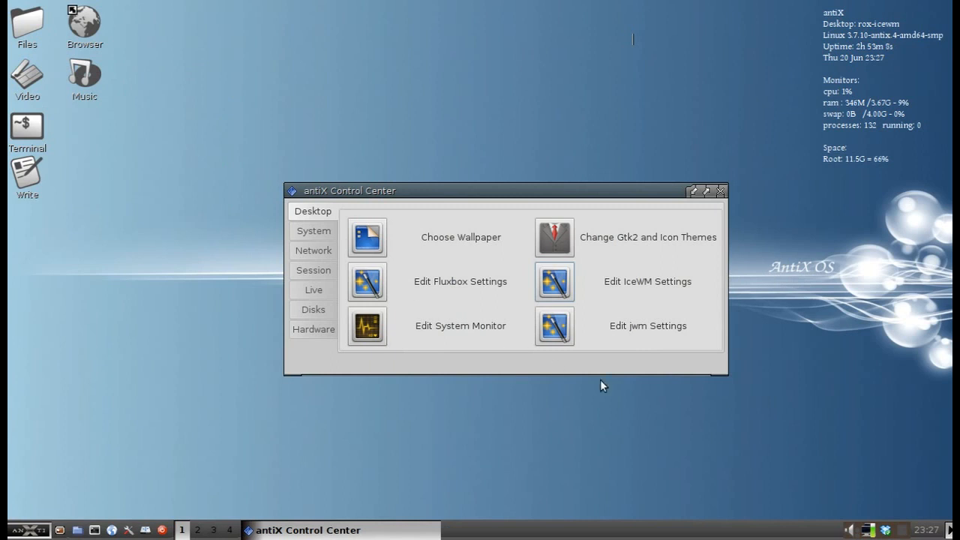